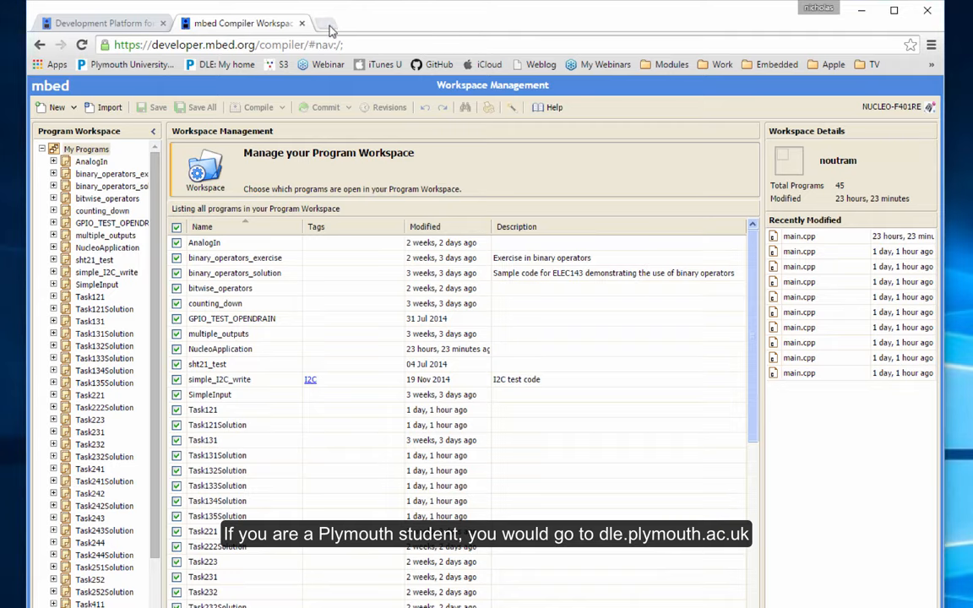
# - Go to the DLE site and the ELEC143 Embedded Software course, down to the MBED section
pyautogui.click(324, 23)
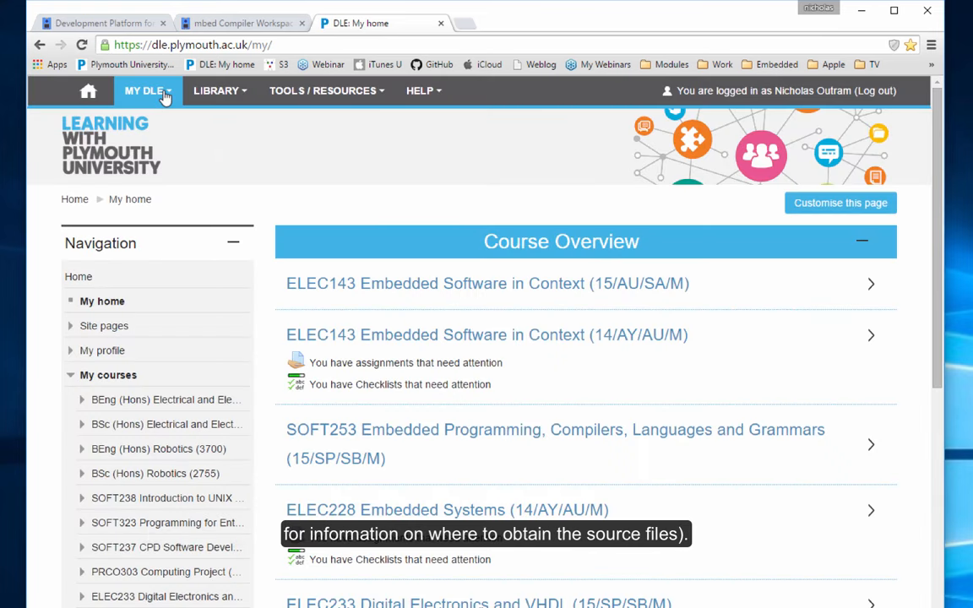
pyautogui.moveTo(144, 91)
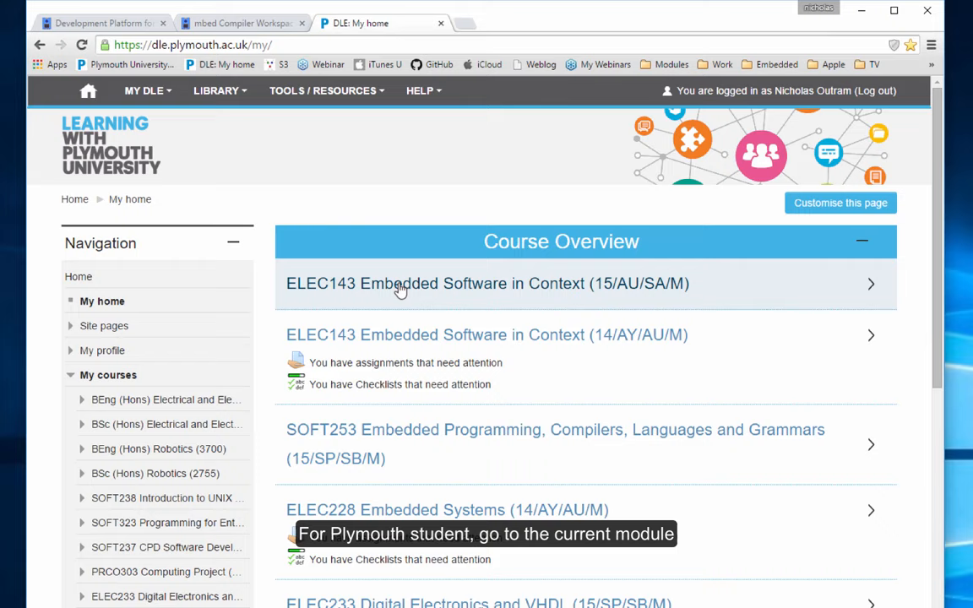
pyautogui.click(486, 284)
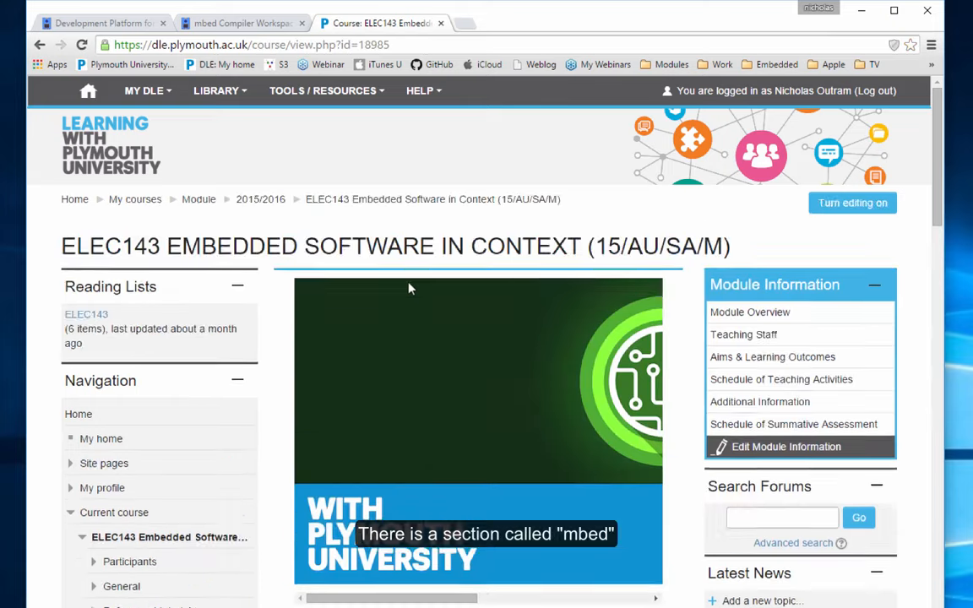
pyautogui.scroll(-3)
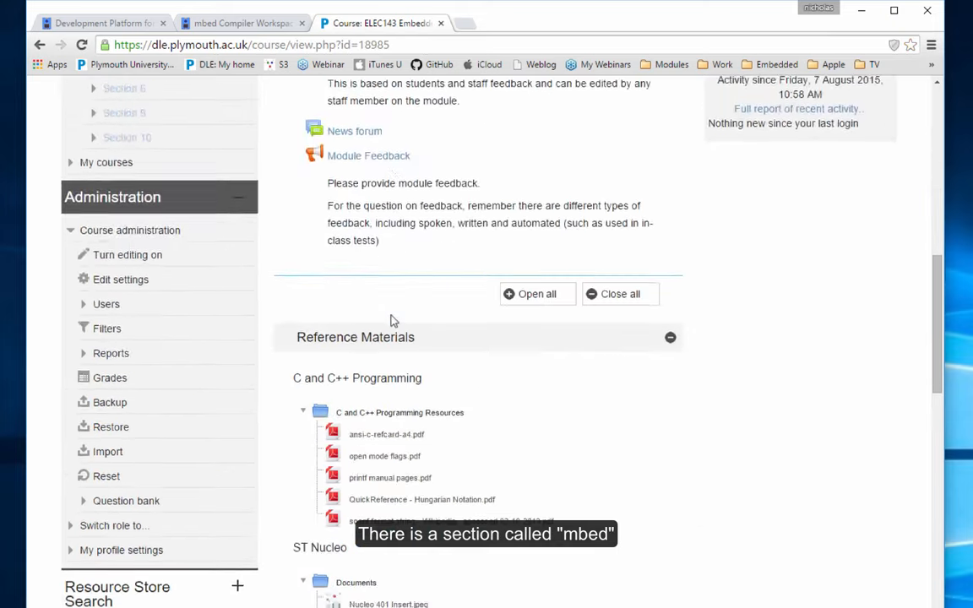
pyautogui.scroll(-3)
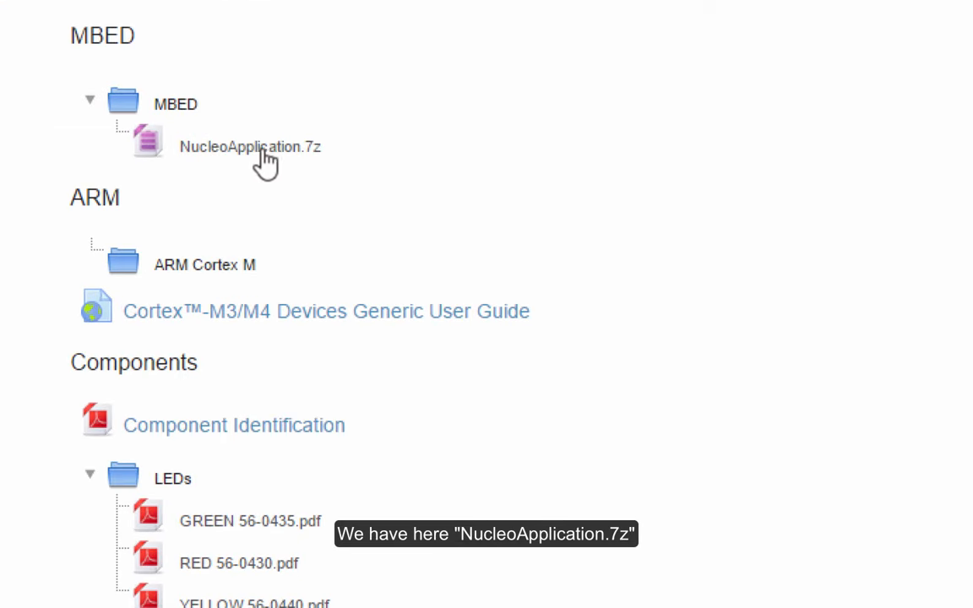
pyautogui.moveTo(250, 167)
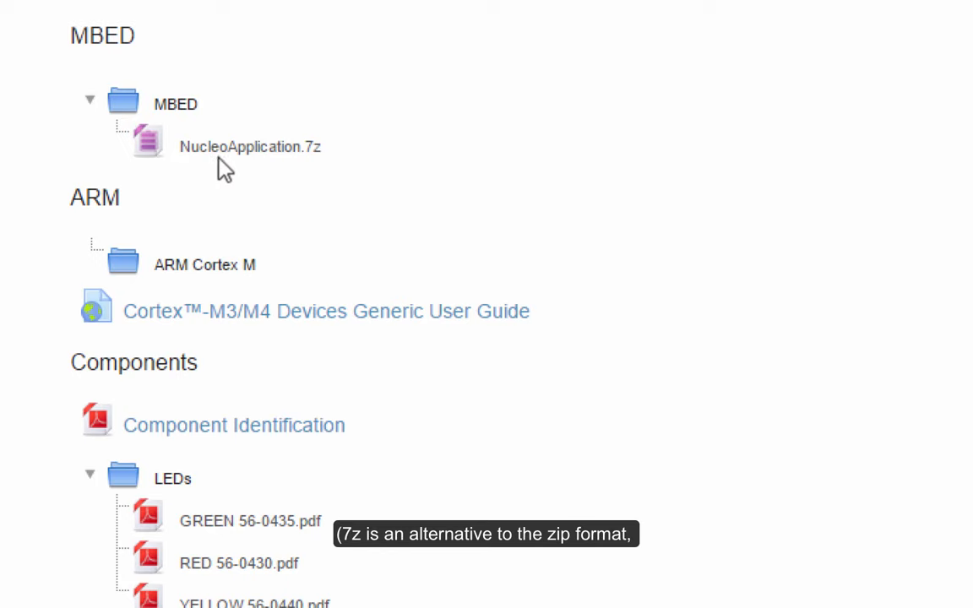
# - Download NucleoApplication.7z and save it to the Desktop
pyautogui.click(250, 146)
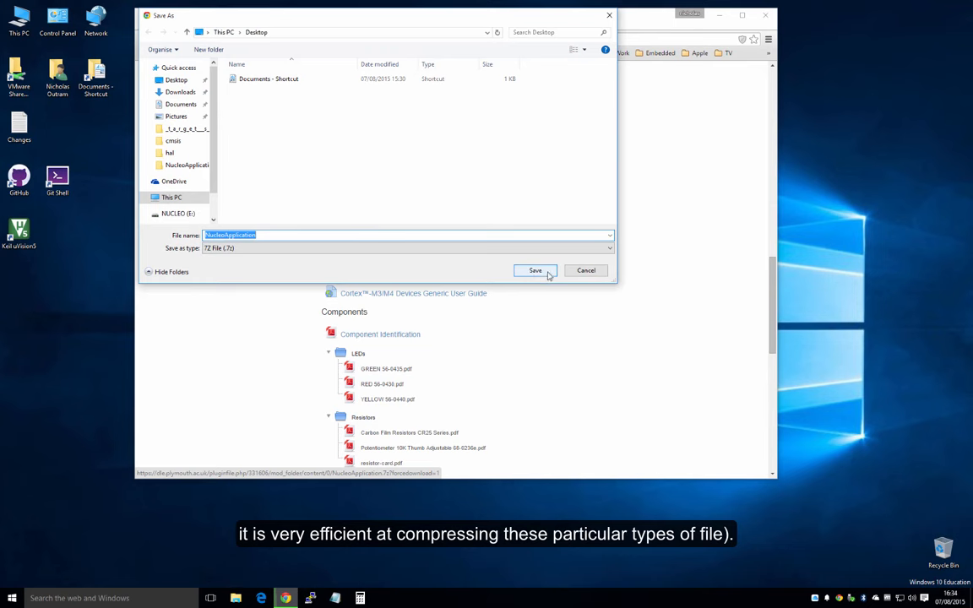
pyautogui.click(534, 270)
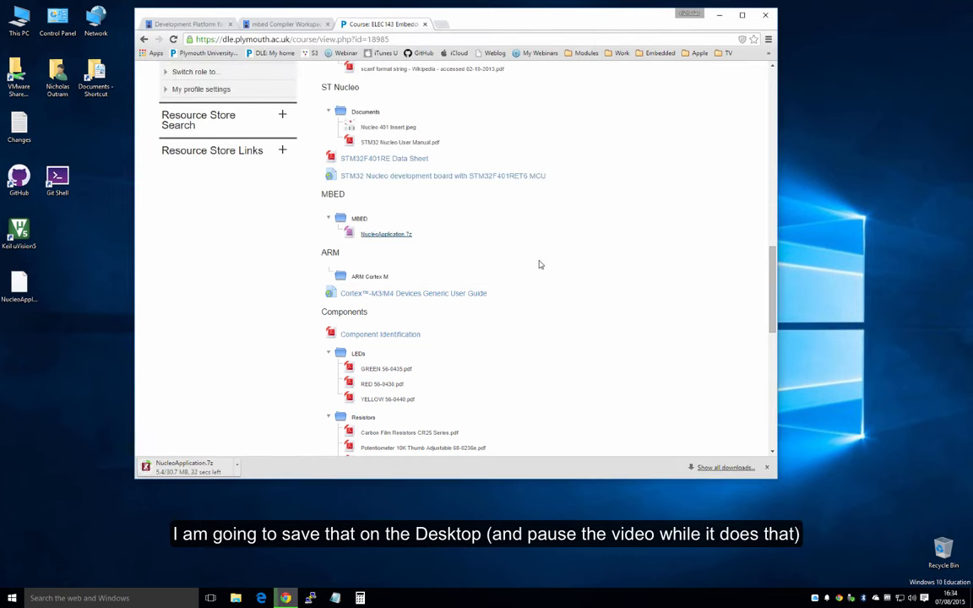
pyautogui.moveTo(216, 355)
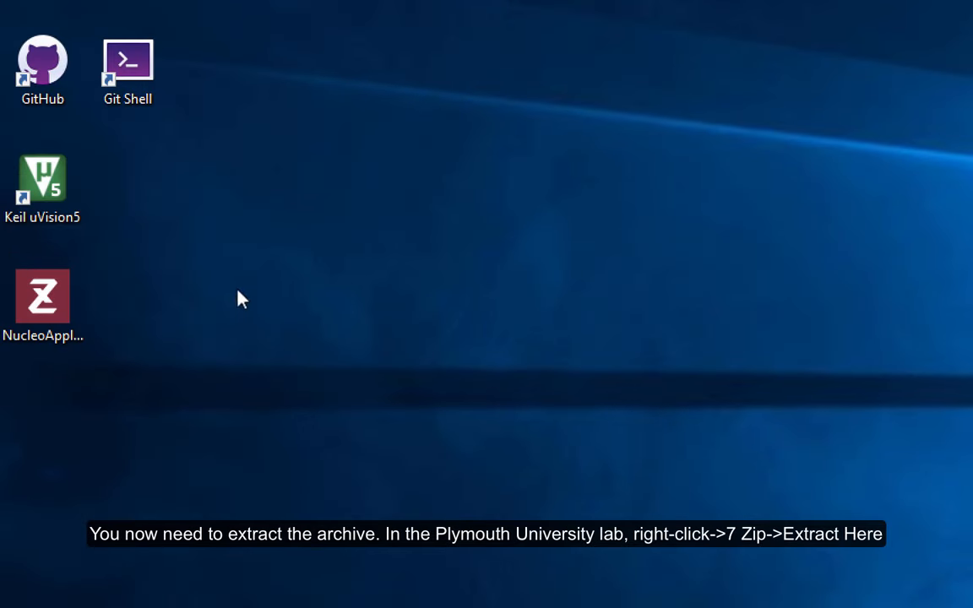
# - Extract NucleoApplication.7z with 7-Zip 'Extract Here', producing a NucleoApplication folder on the Desktop
pyautogui.rightClick(42, 296)
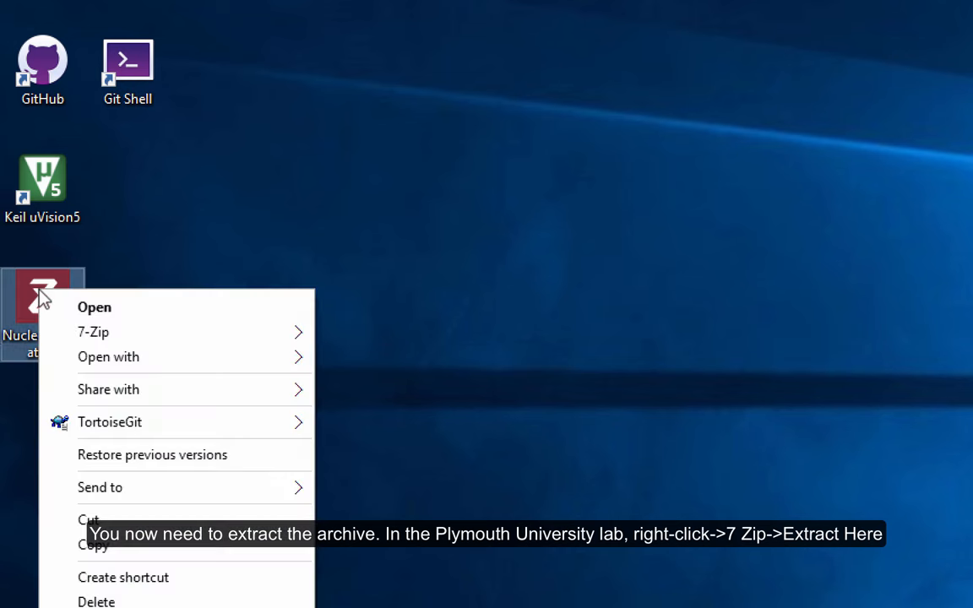
pyautogui.moveTo(93, 331)
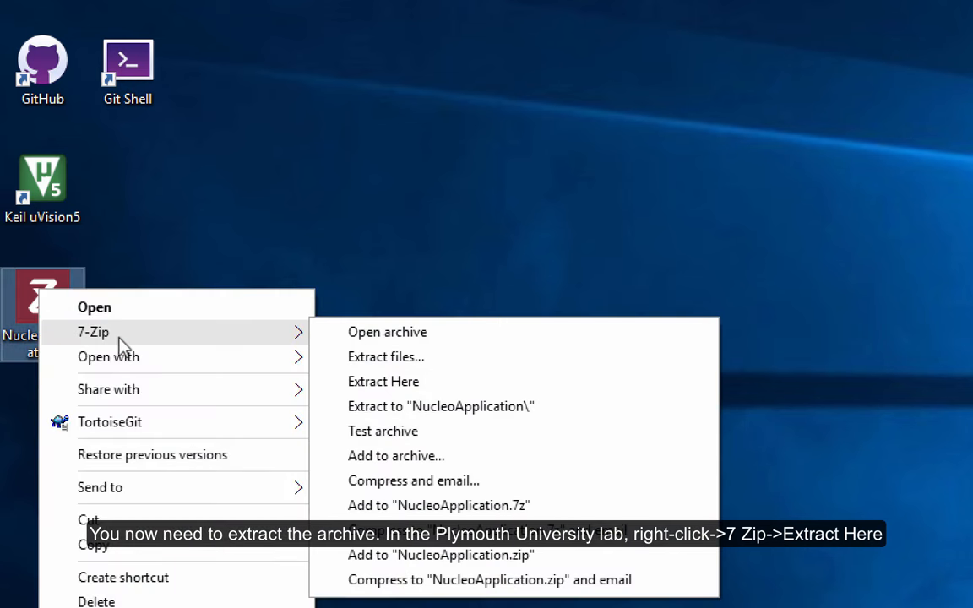
pyautogui.click(383, 382)
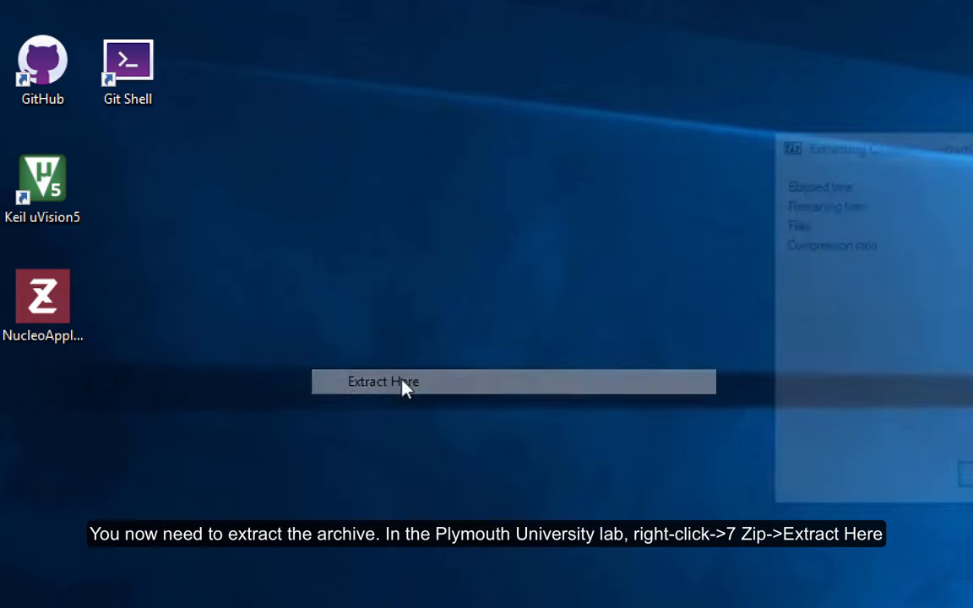
pyautogui.click(382, 382)
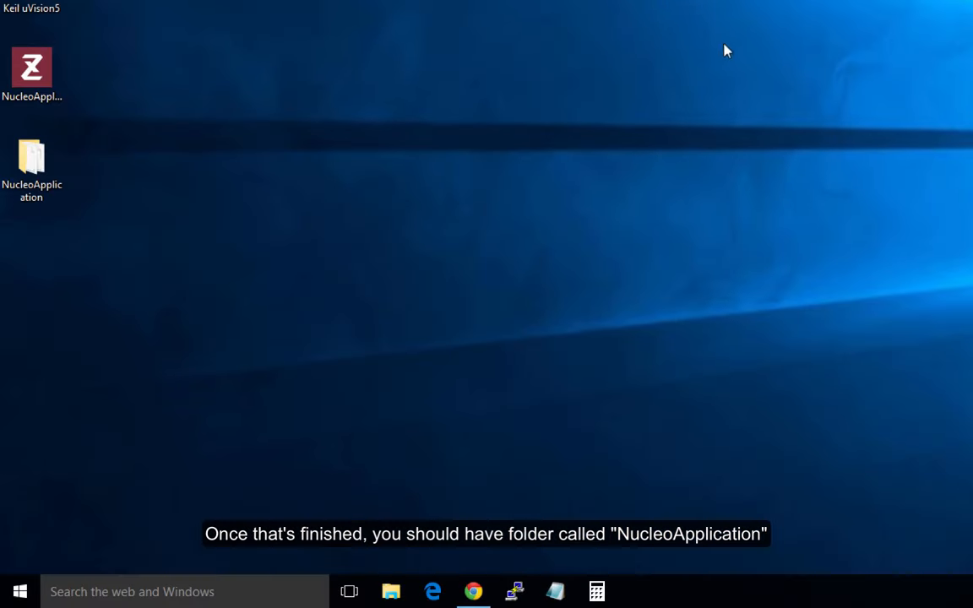
pyautogui.click(30, 157)
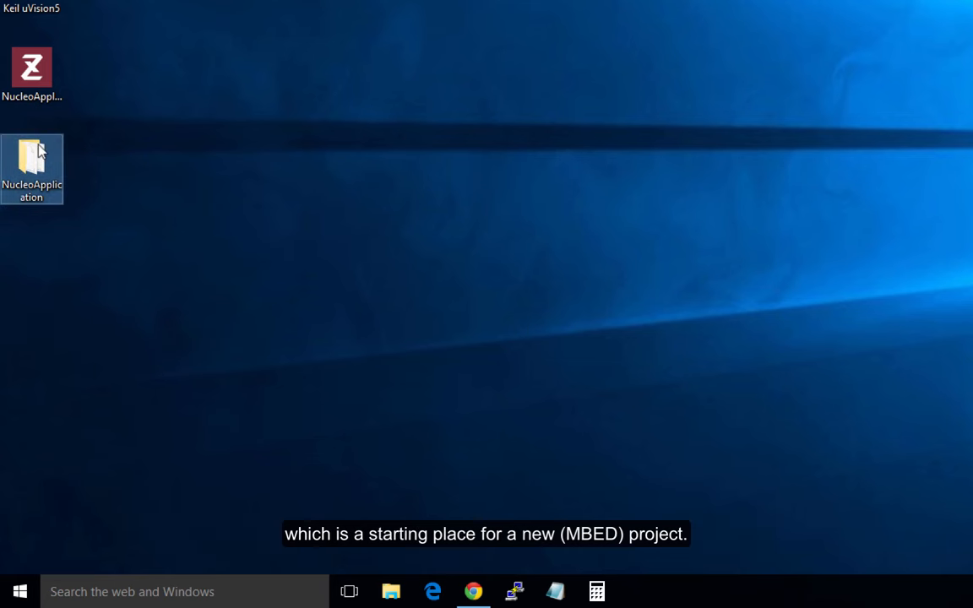
# - Enter the NucleoApplication folder and select the NucleoApplication µVision5 project file
pyautogui.doubleClick(32, 169)
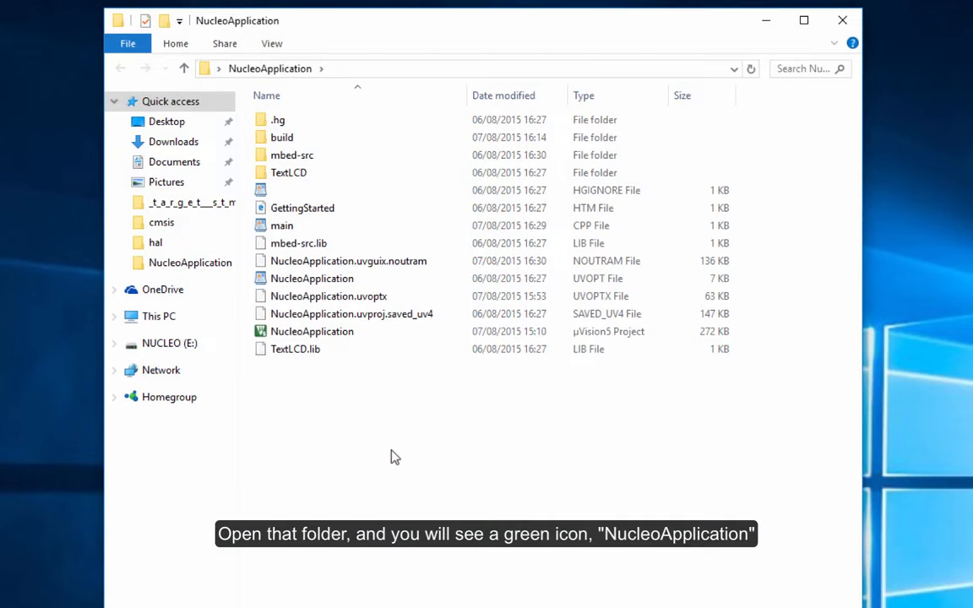
pyautogui.click(311, 332)
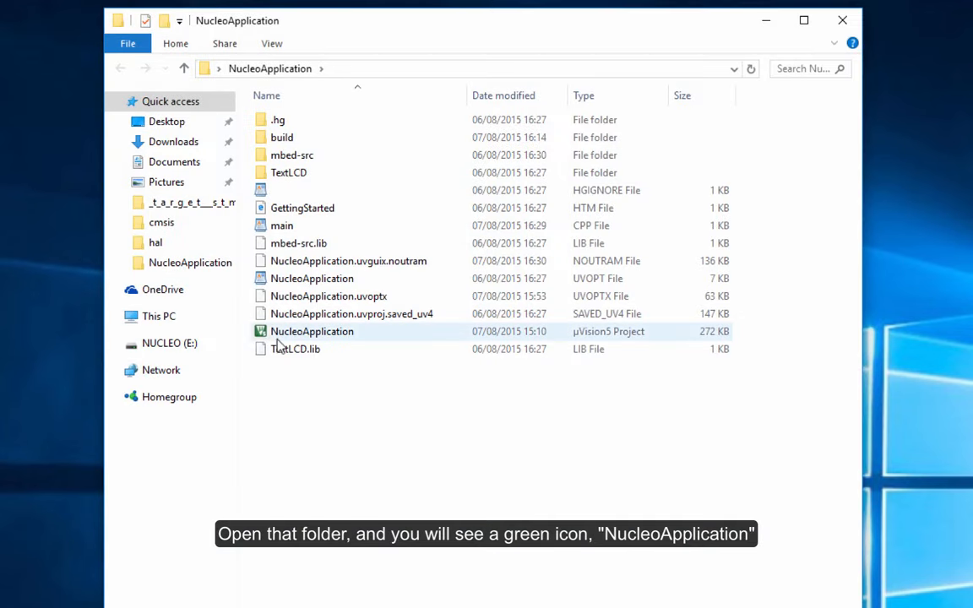
pyautogui.click(311, 331)
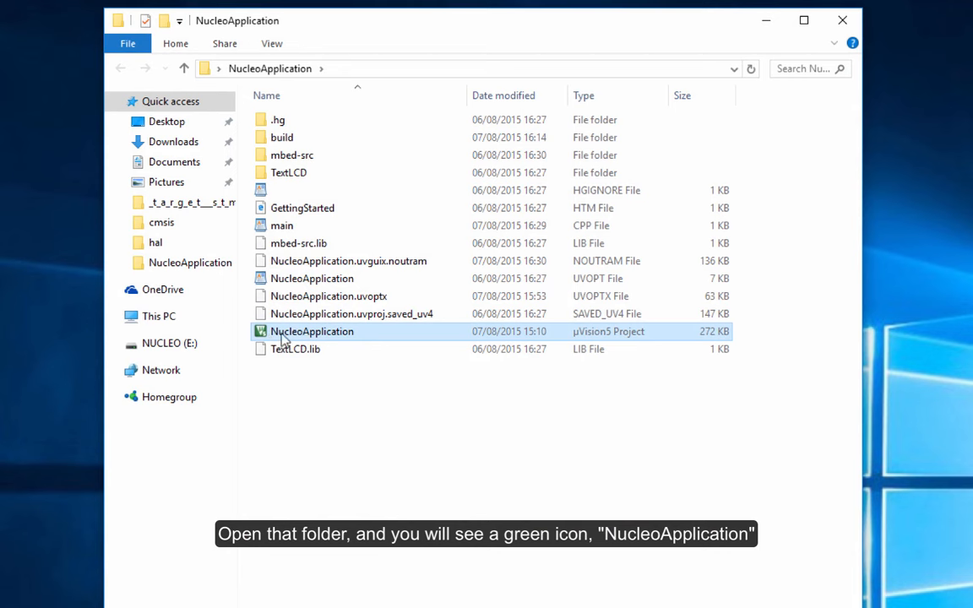
pyautogui.moveTo(262, 334)
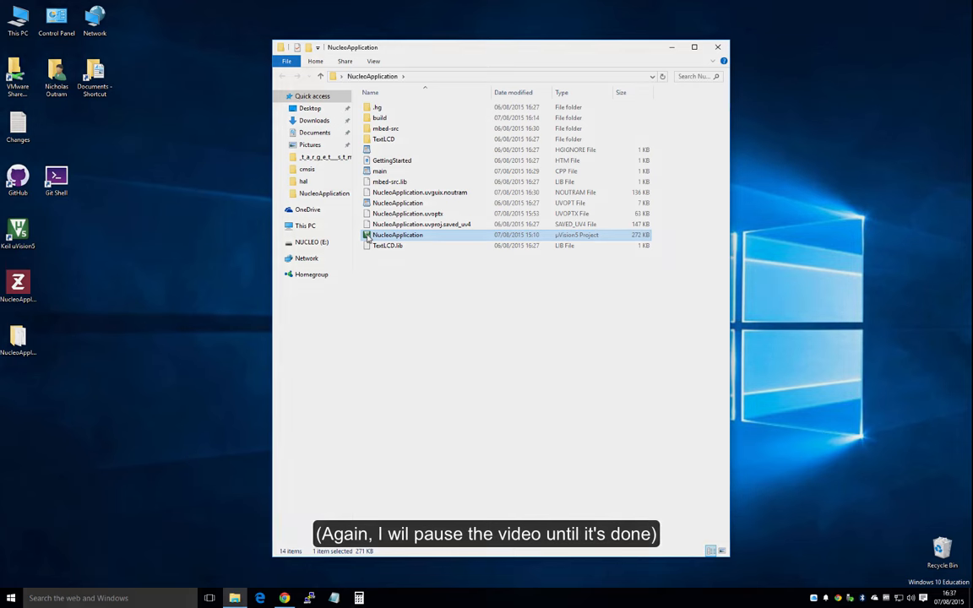
# - Load NucleoApplication.uvprojx in µVision and close startup_stm32f401xe.S, leaving main.cpp
pyautogui.doubleClick(397, 235)
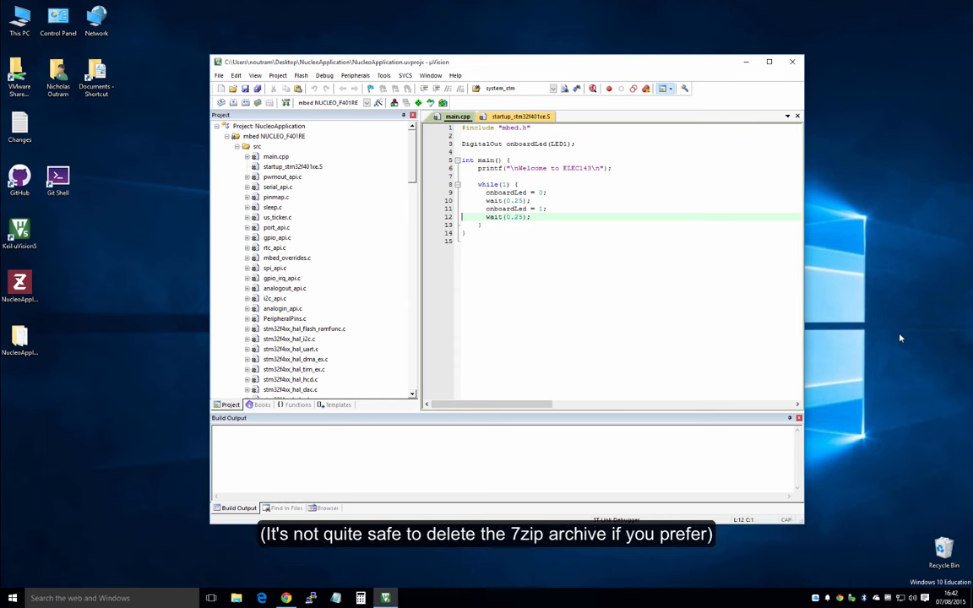
pyautogui.moveTo(102, 280)
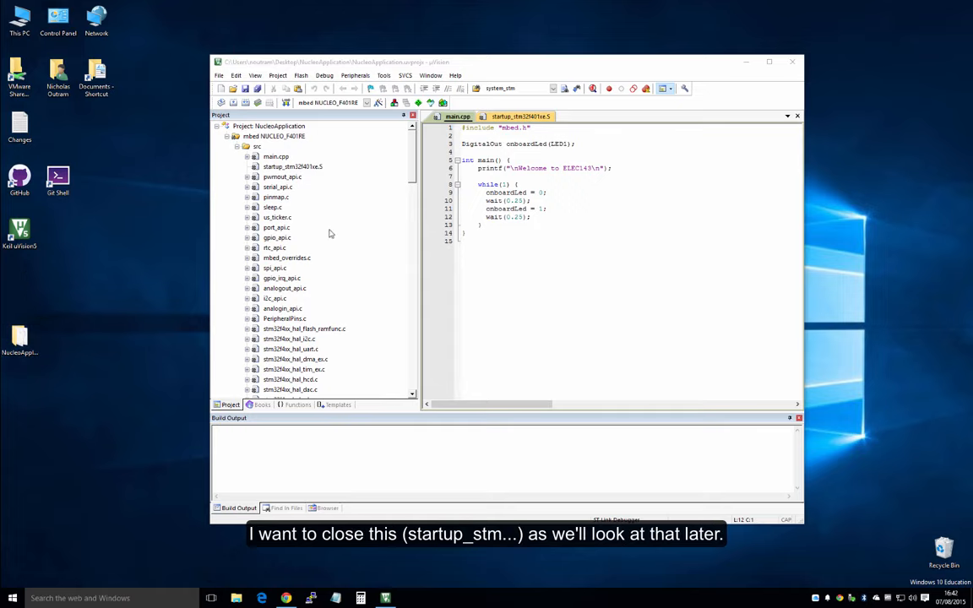
pyautogui.rightClick(691, 139)
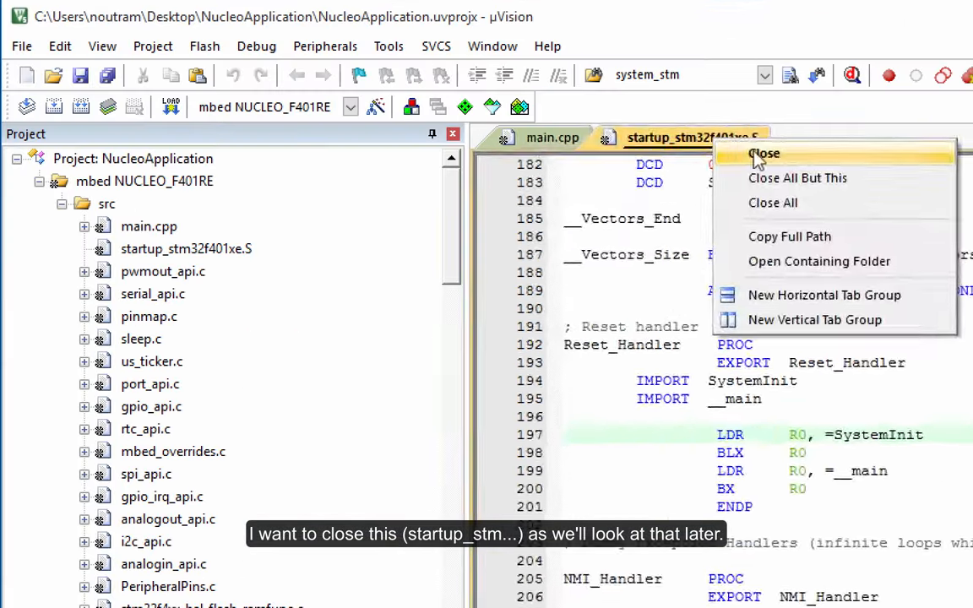
pyautogui.click(764, 152)
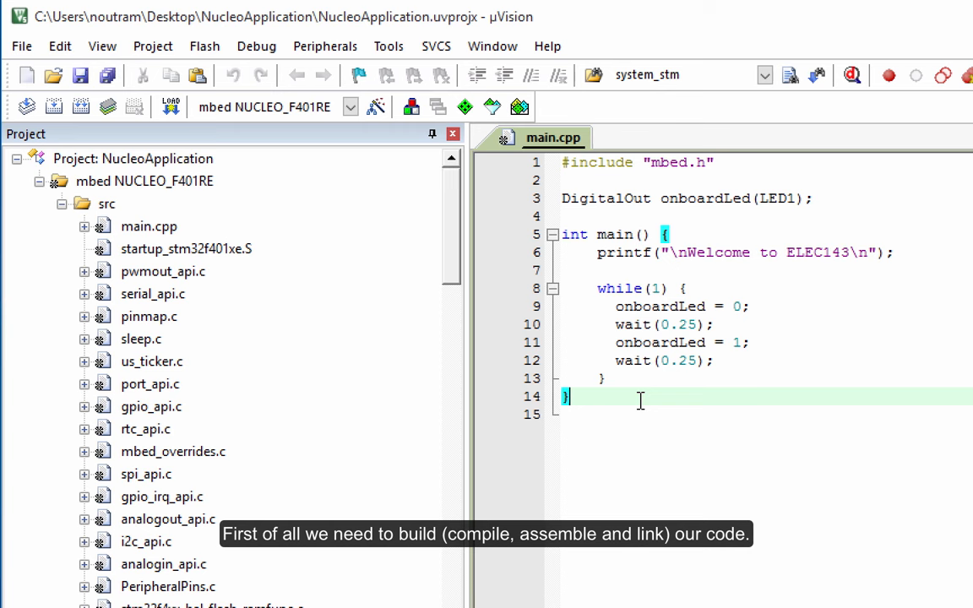
pyautogui.moveTo(311, 250)
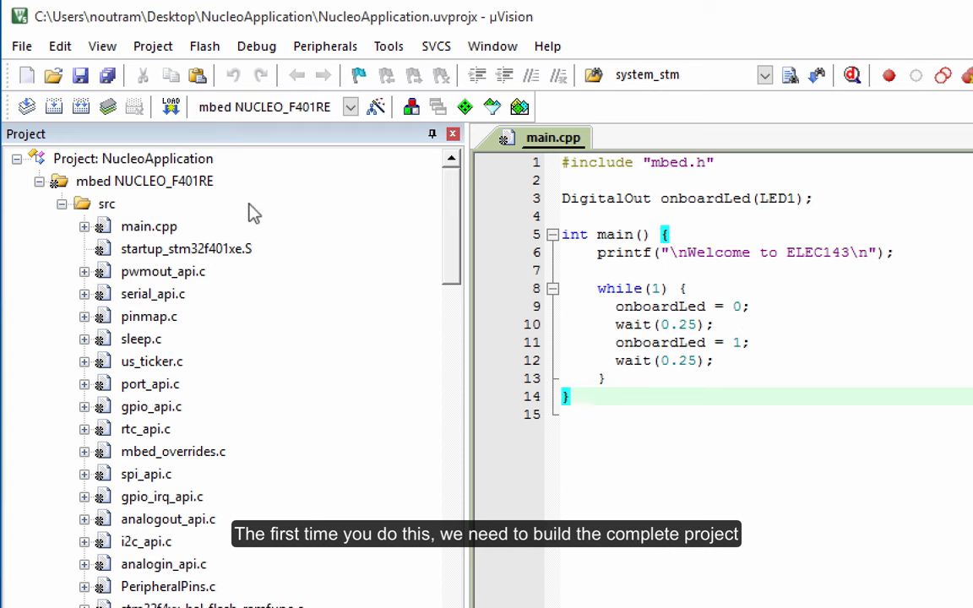
# - Select main.cpp in the project tree and rebuild all target files to 0 errors, 2 warnings
pyautogui.click(149, 227)
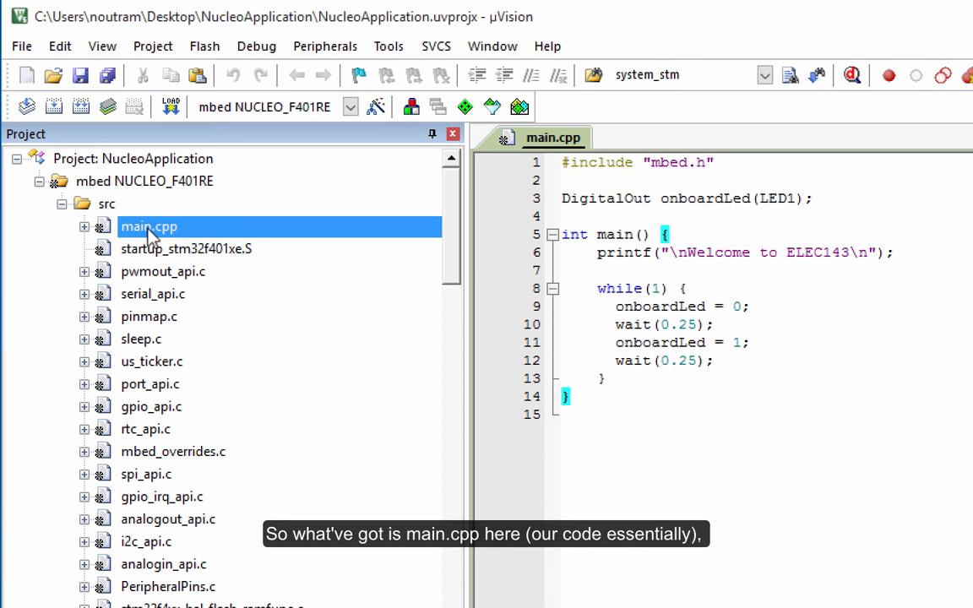
pyautogui.moveTo(161, 269)
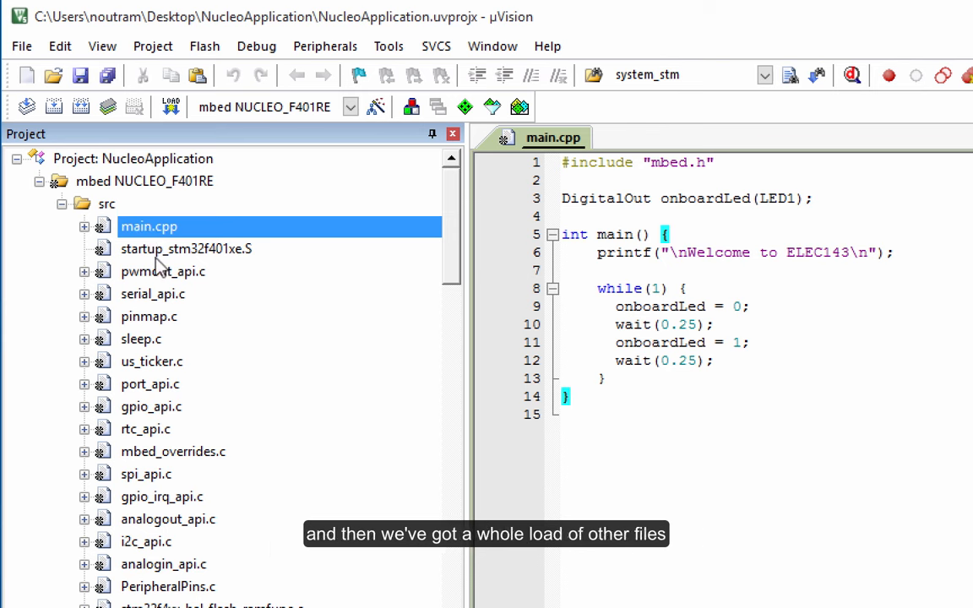
pyautogui.click(186, 248)
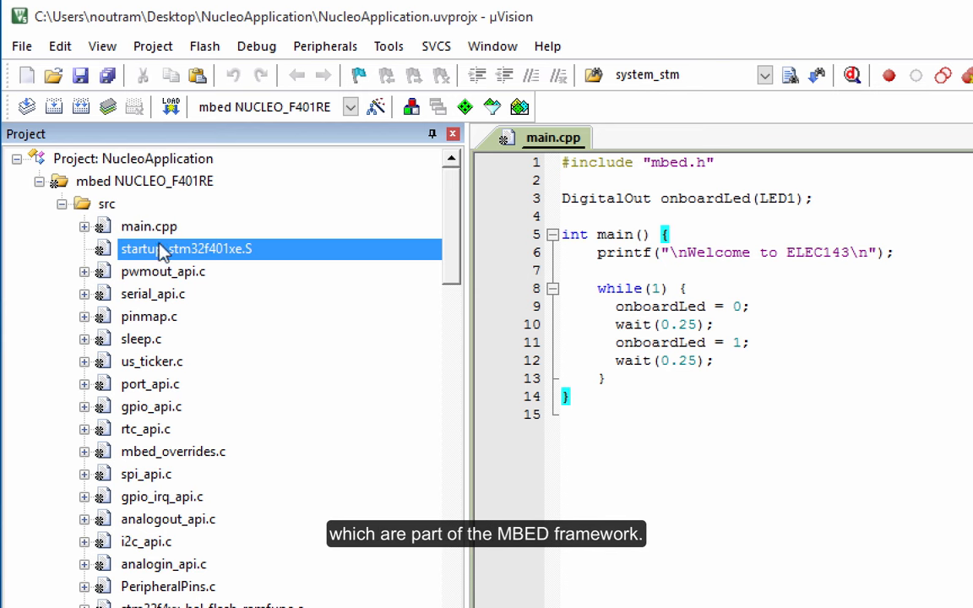
pyautogui.click(149, 226)
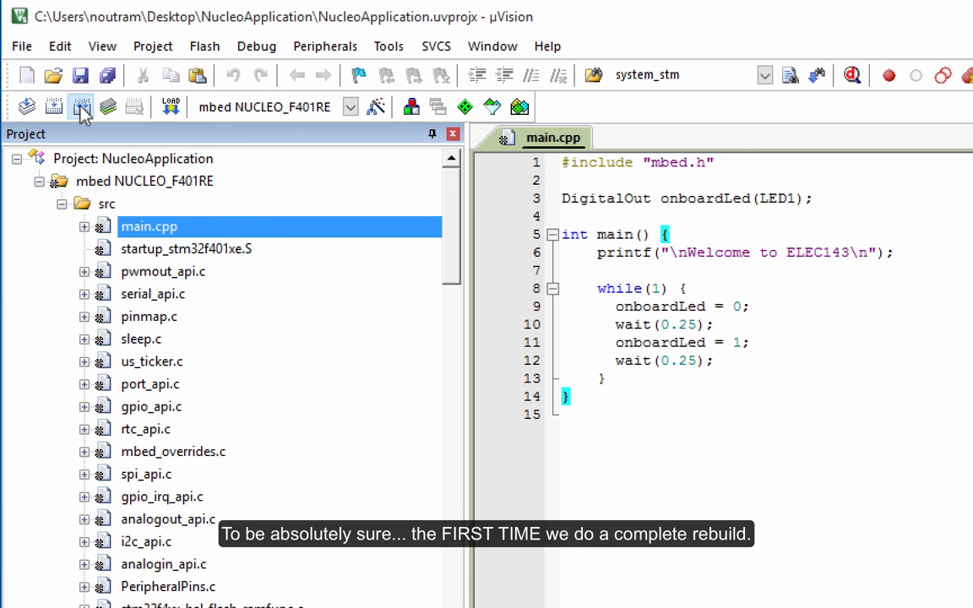
pyautogui.click(81, 105)
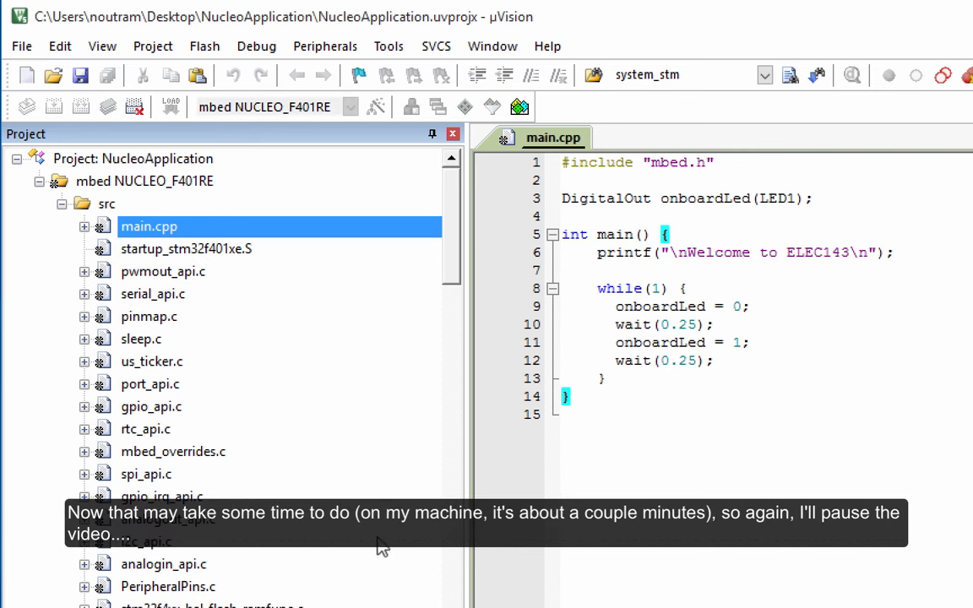
pyautogui.moveTo(267, 582)
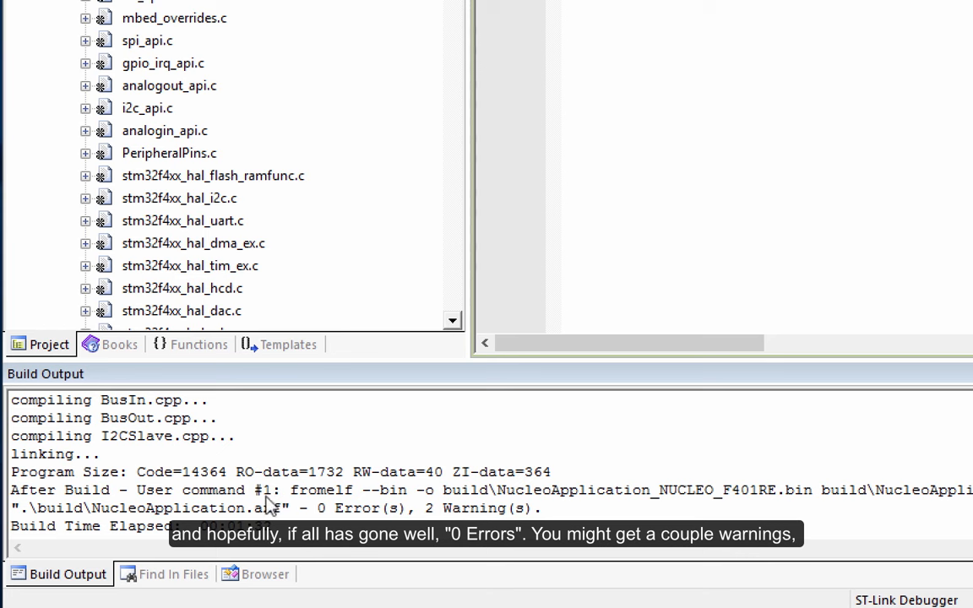
pyautogui.moveTo(328, 524)
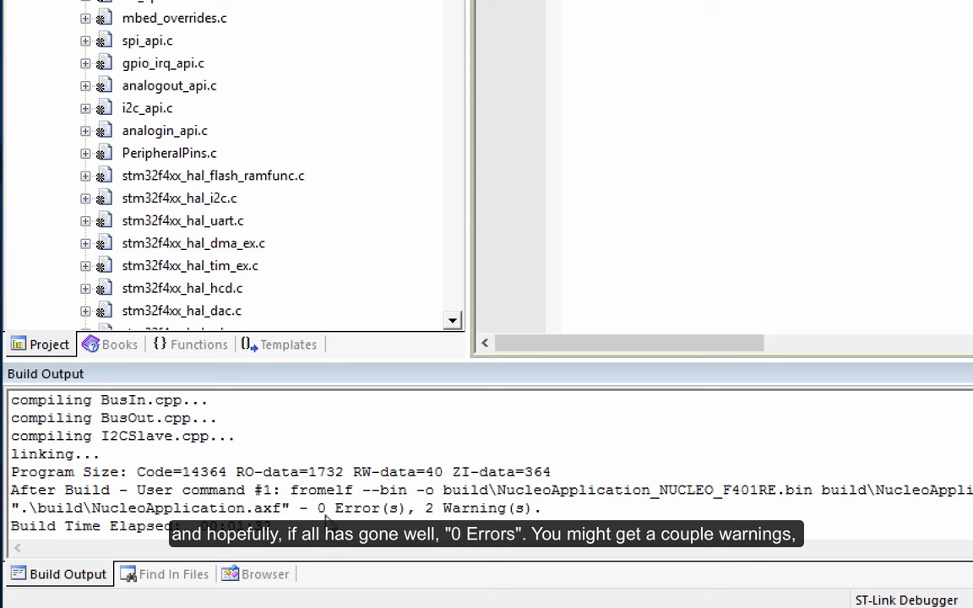
pyautogui.moveTo(555, 524)
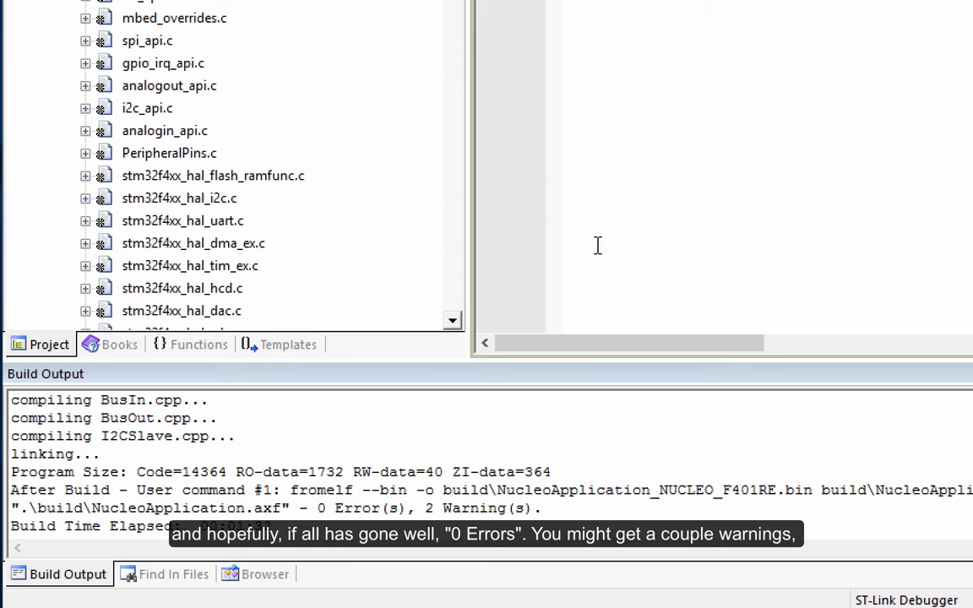
pyautogui.click(119, 436)
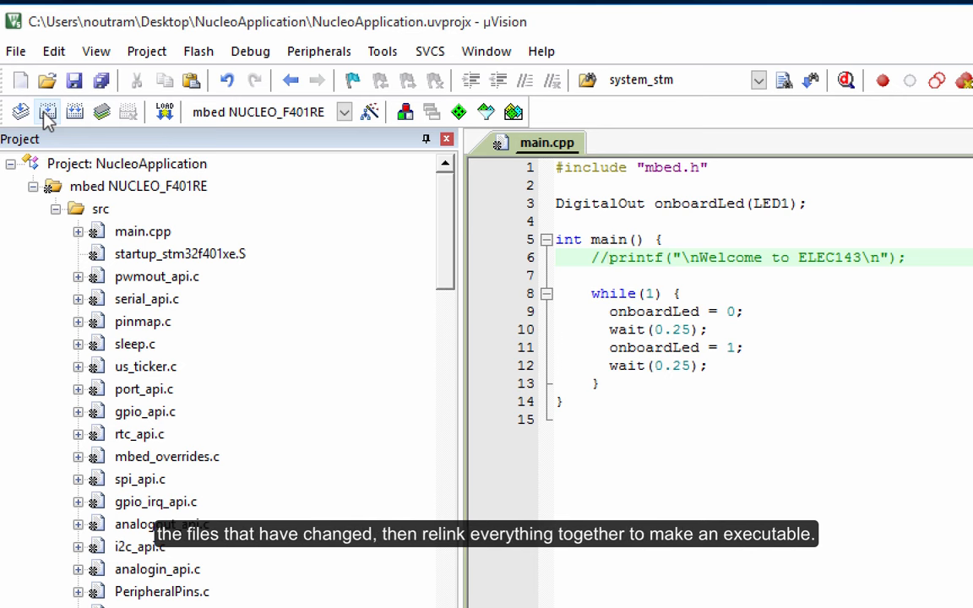
# - Build only the changed files after commenting out the welcome printf line
pyautogui.click(608, 257)
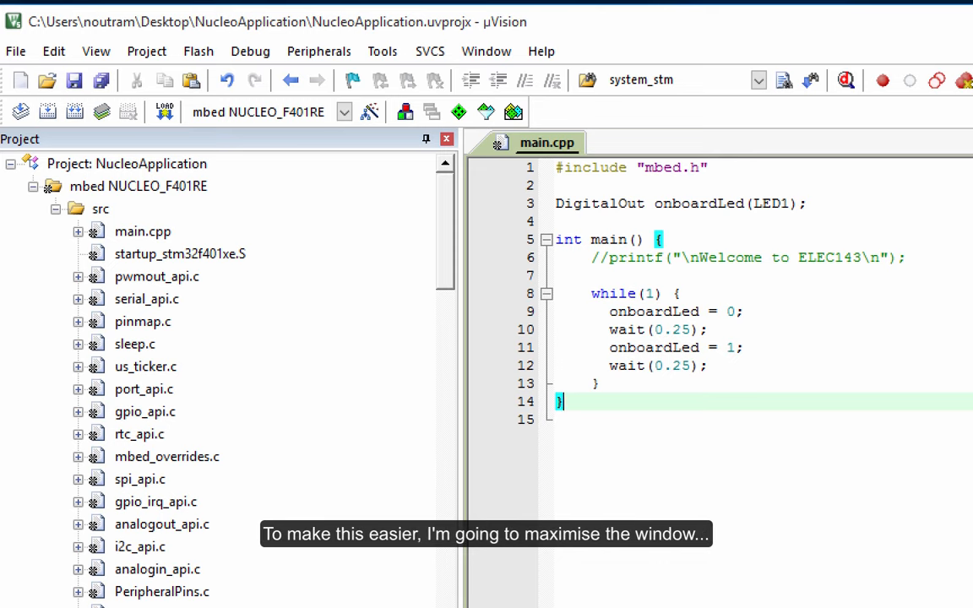
# - Maximise the µVision window to fill the screen
pyautogui.click(954, 10)
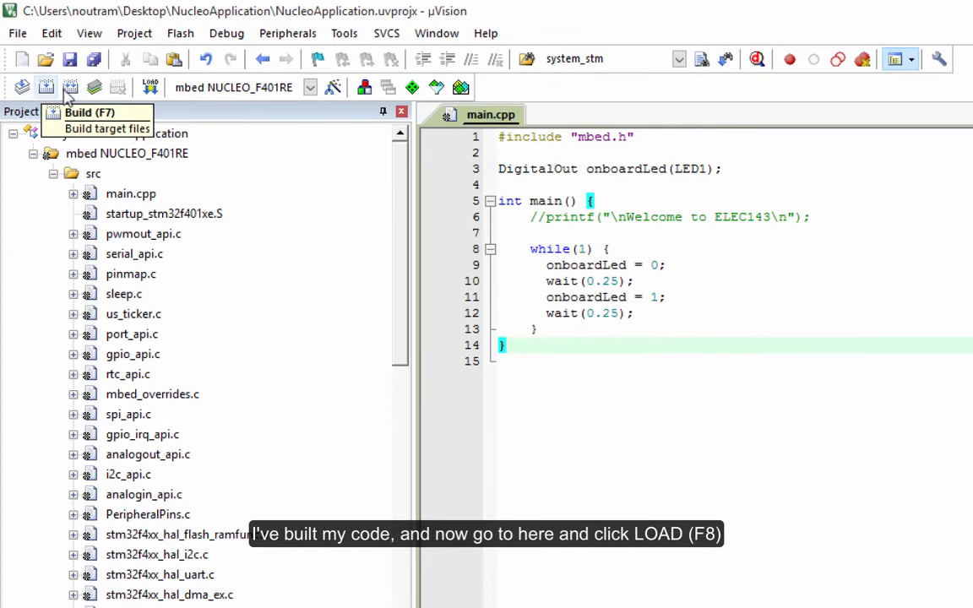
pyautogui.moveTo(151, 88)
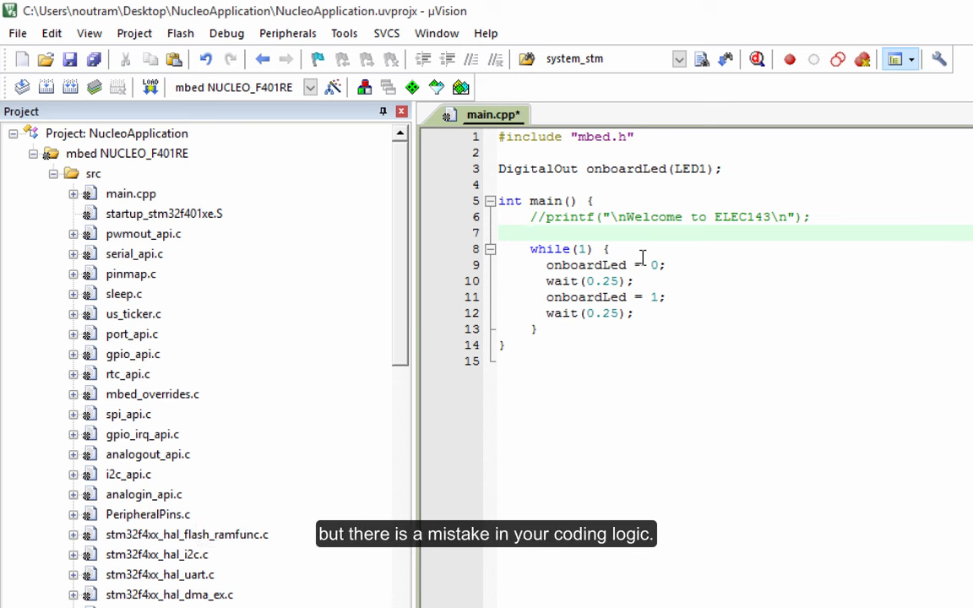
# - Declare int ledState in main and assign onboardLed = ledState in the loop
pyautogui.write('int')
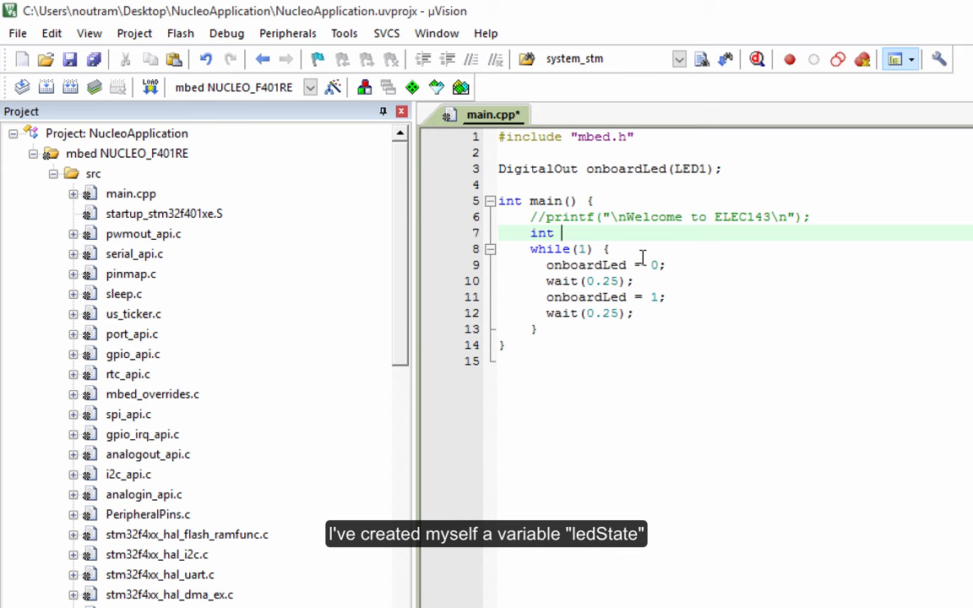
pyautogui.write('ledState;')
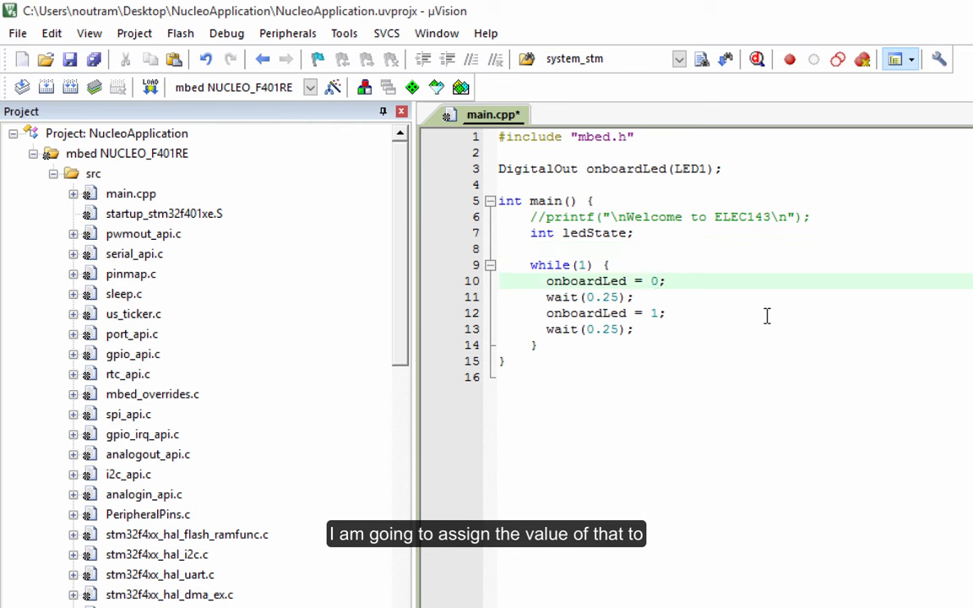
pyautogui.write('led')
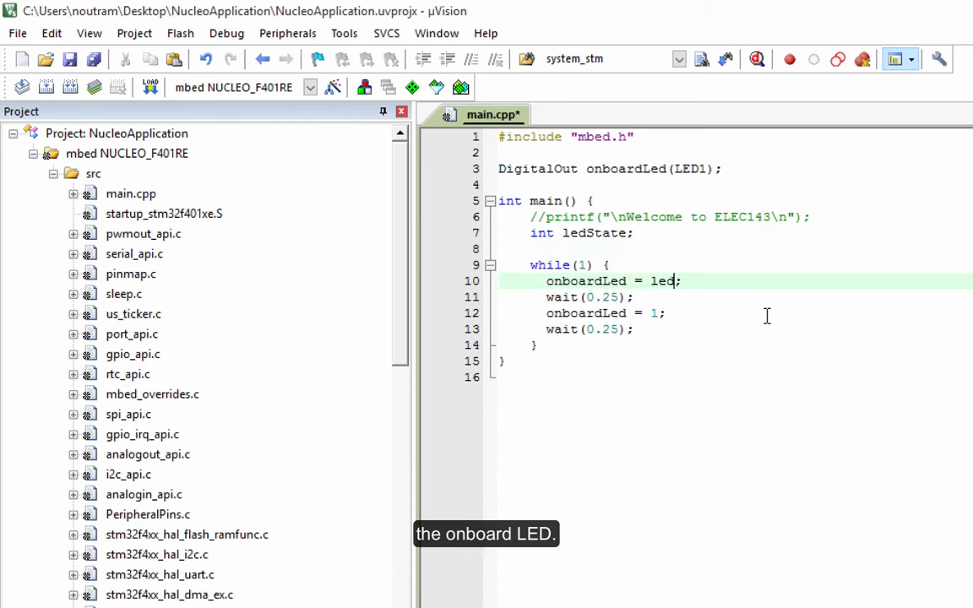
pyautogui.write('Sa')
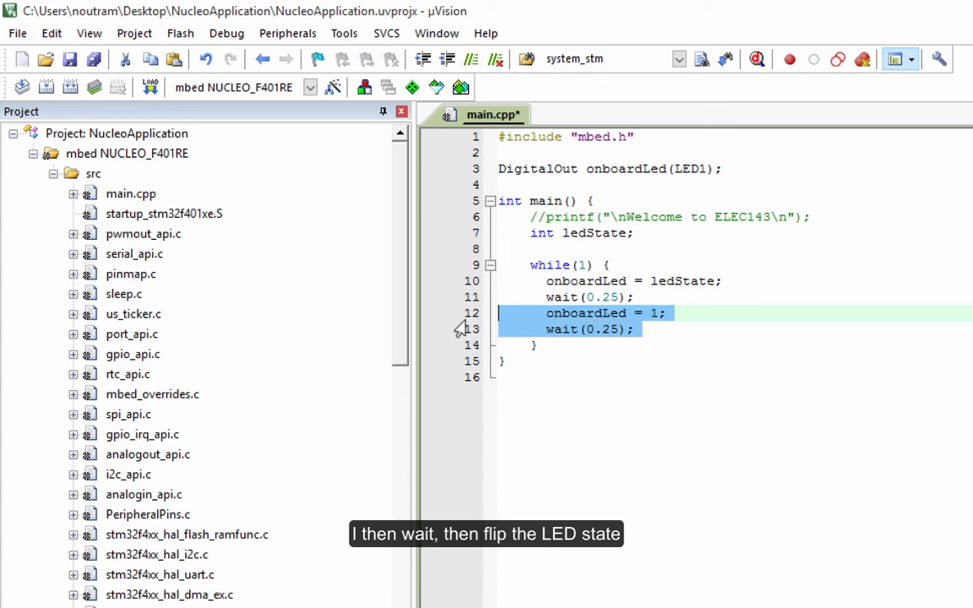
pyautogui.write('ledState =')
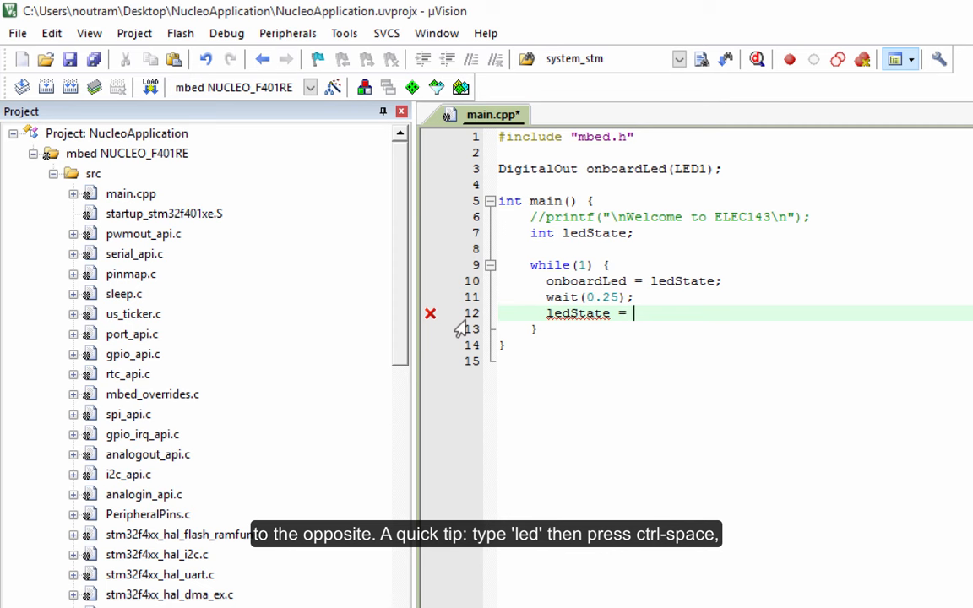
# - Replace the second LED write and wait with ledState = !ledState, autocompleting the name
pyautogui.write('!')
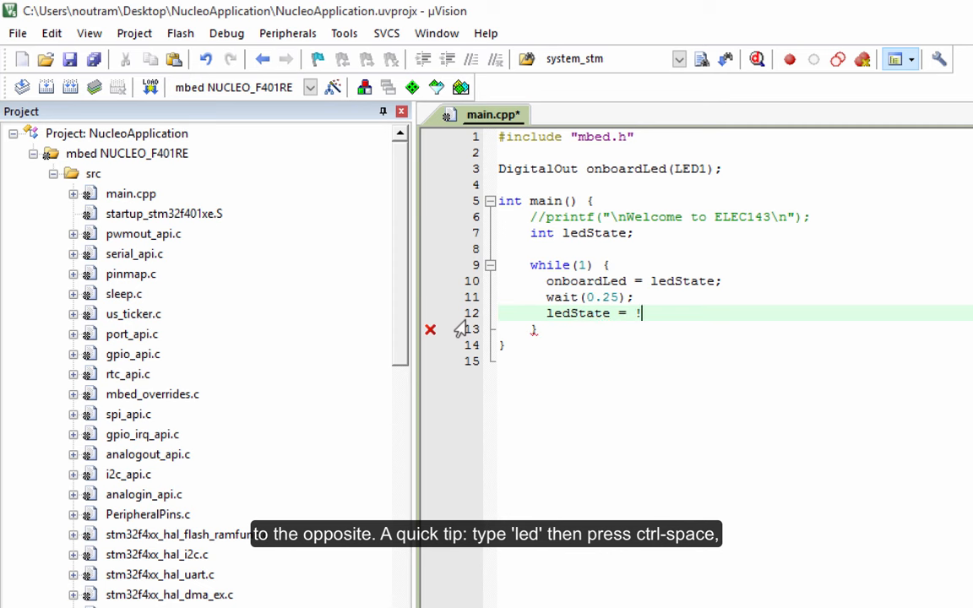
pyautogui.write('led')
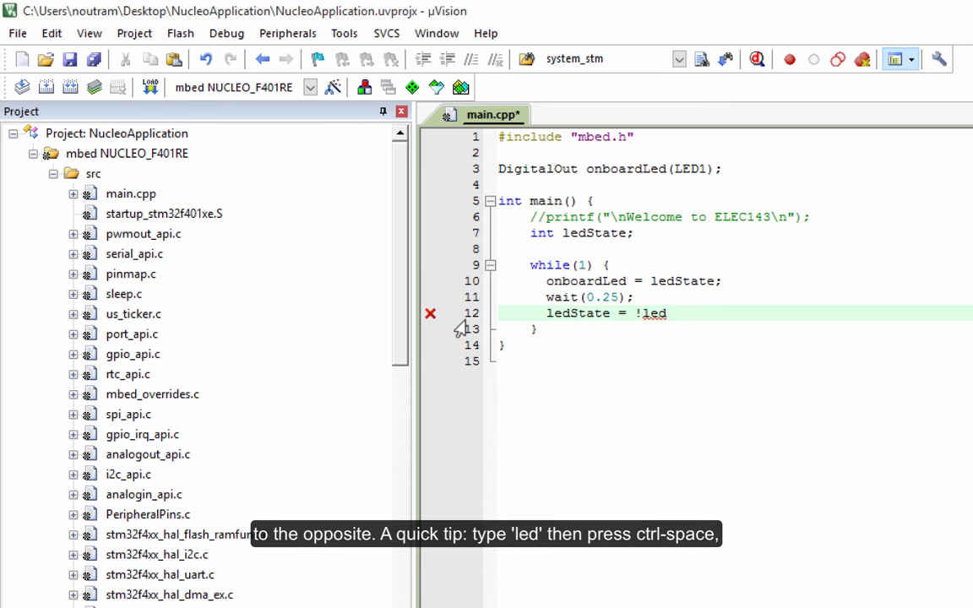
pyautogui.press('ctrl+space')
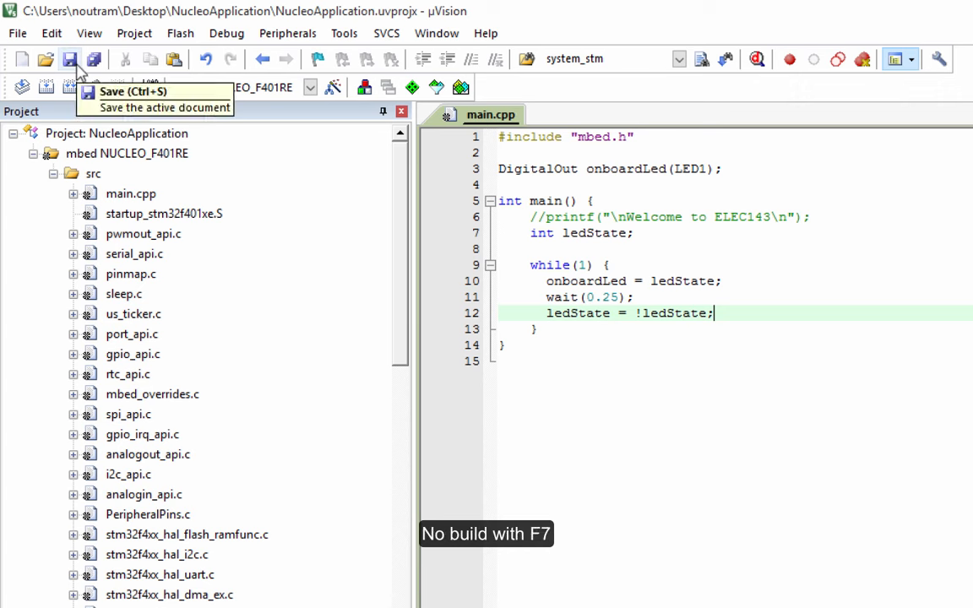
pyautogui.moveTo(48, 88)
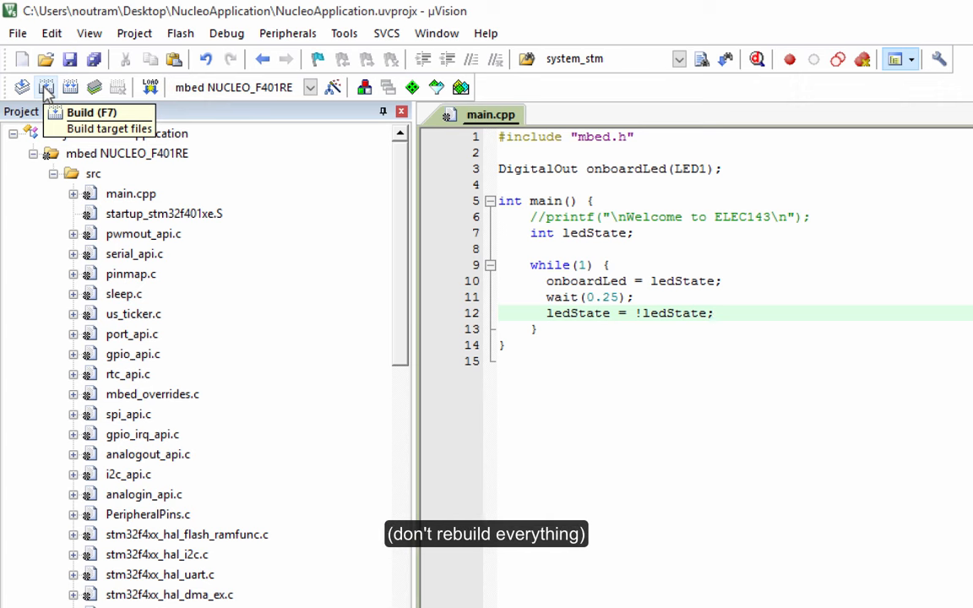
# - Build the edited main.cpp with the ledState toggle
pyautogui.click(46, 88)
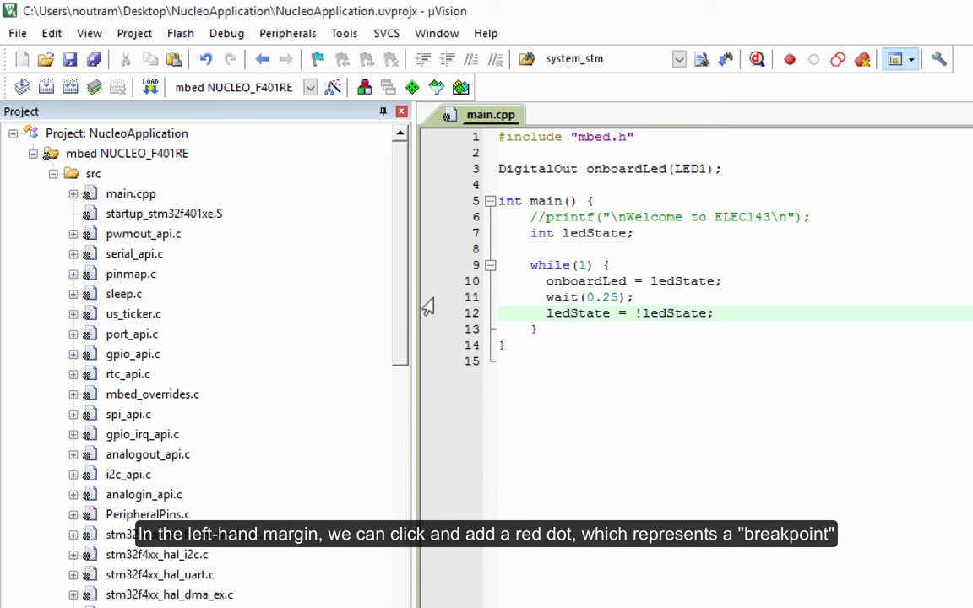
# - Set a breakpoint on line 10, the onboardLed = ledState assignment
pyautogui.click(430, 281)
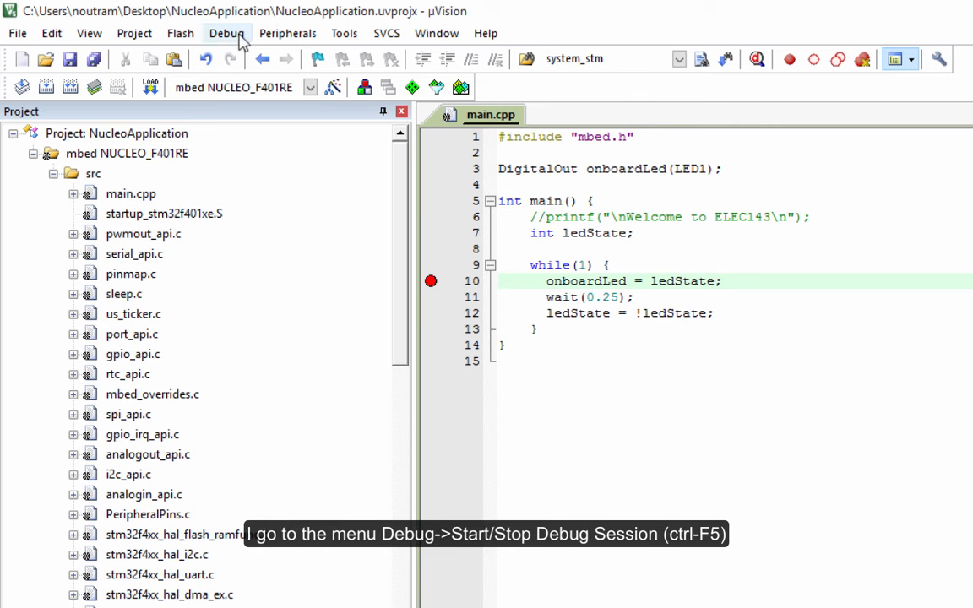
# - Start a debug session from the Debug menu, halting at the startup reset handler
pyautogui.click(226, 34)
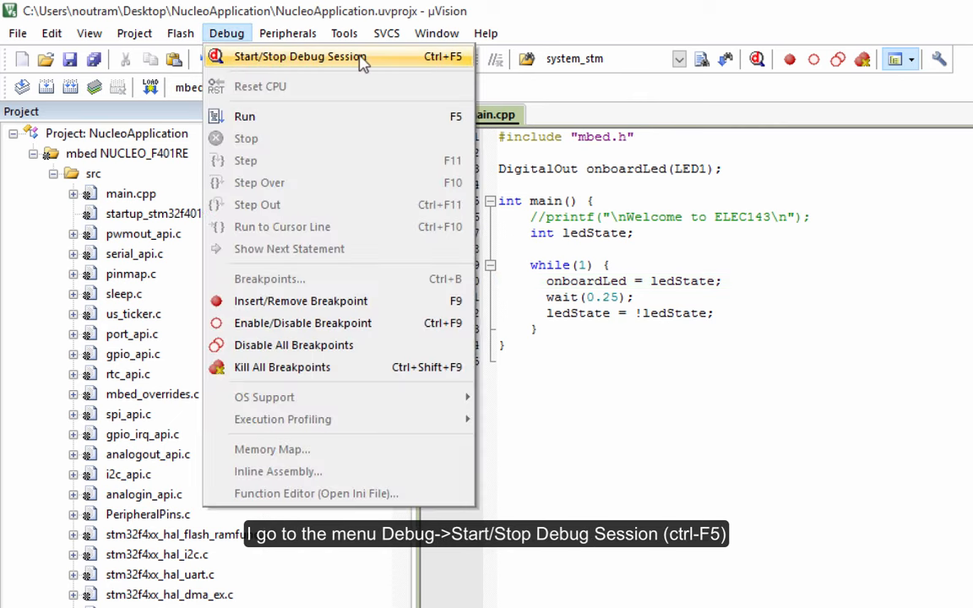
pyautogui.moveTo(438, 65)
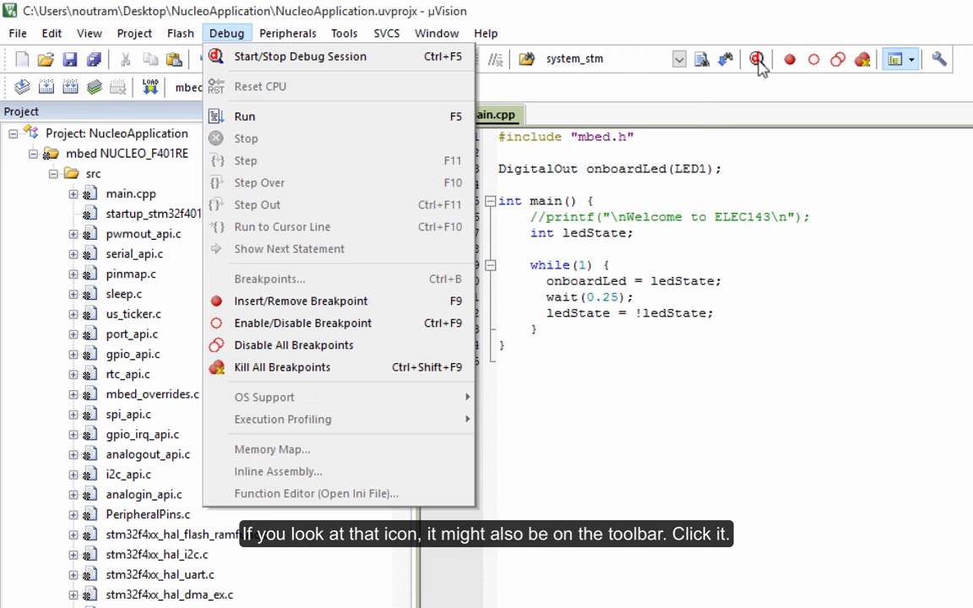
pyautogui.moveTo(301, 57)
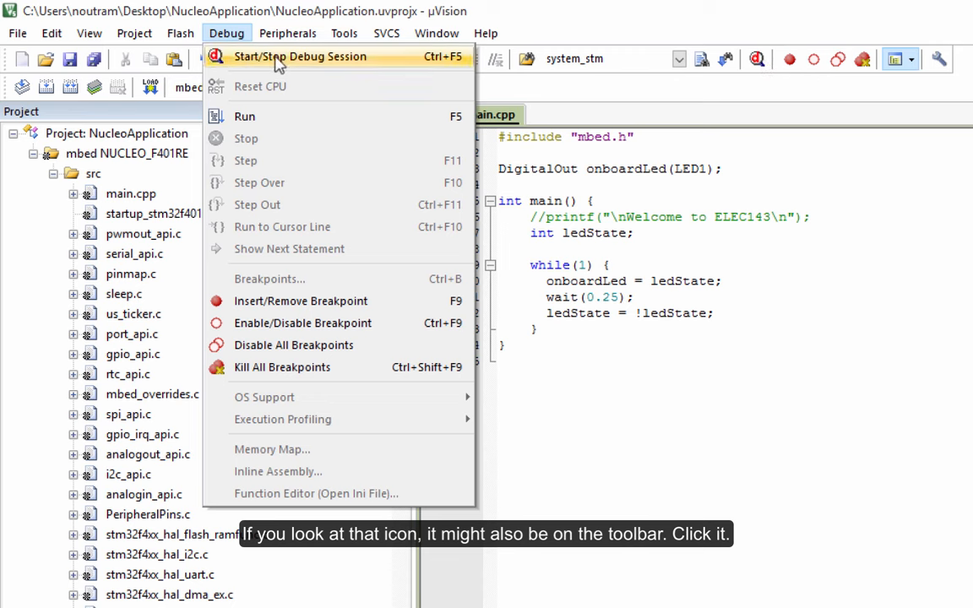
pyautogui.click(301, 56)
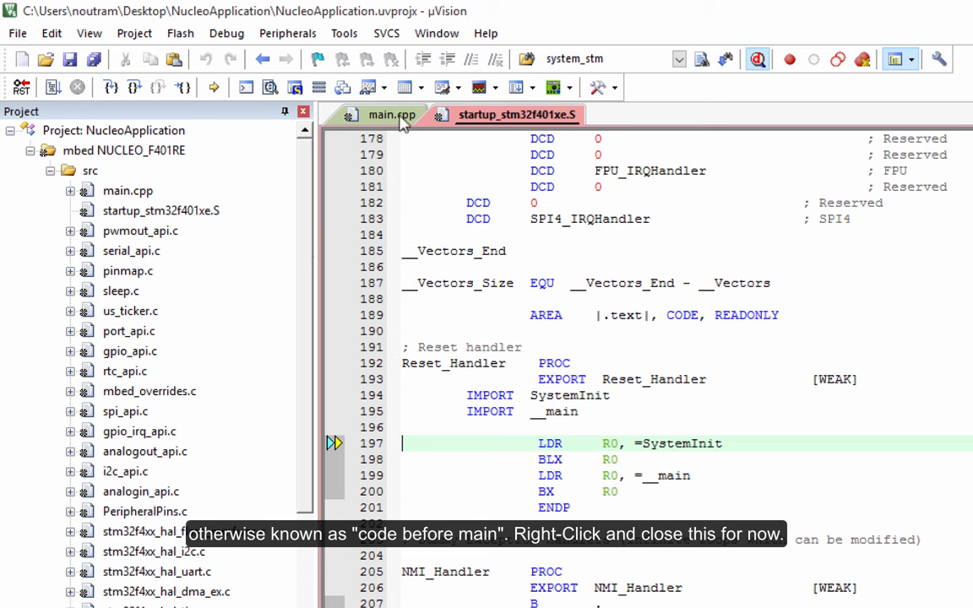
pyautogui.rightClick(517, 115)
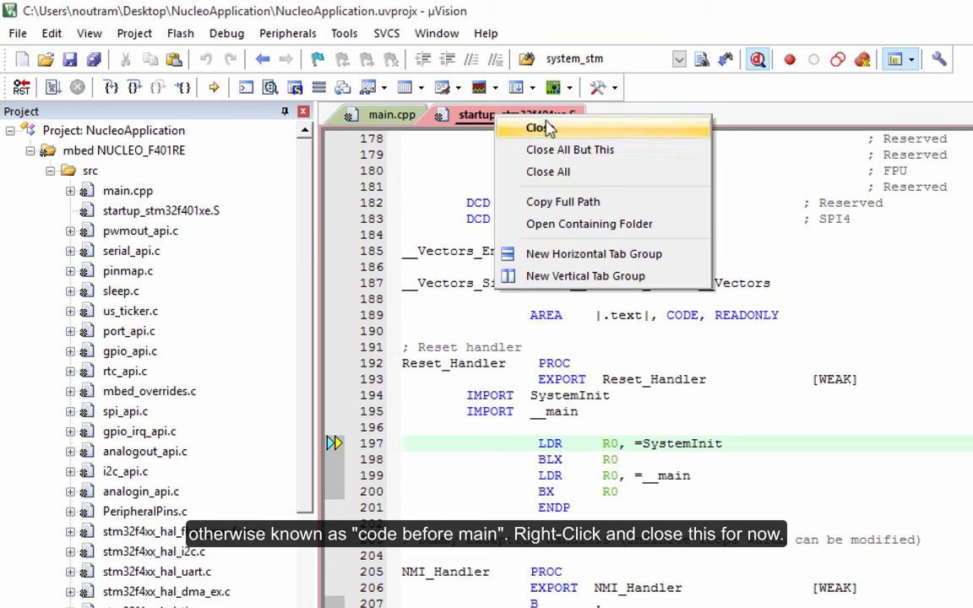
pyautogui.click(538, 128)
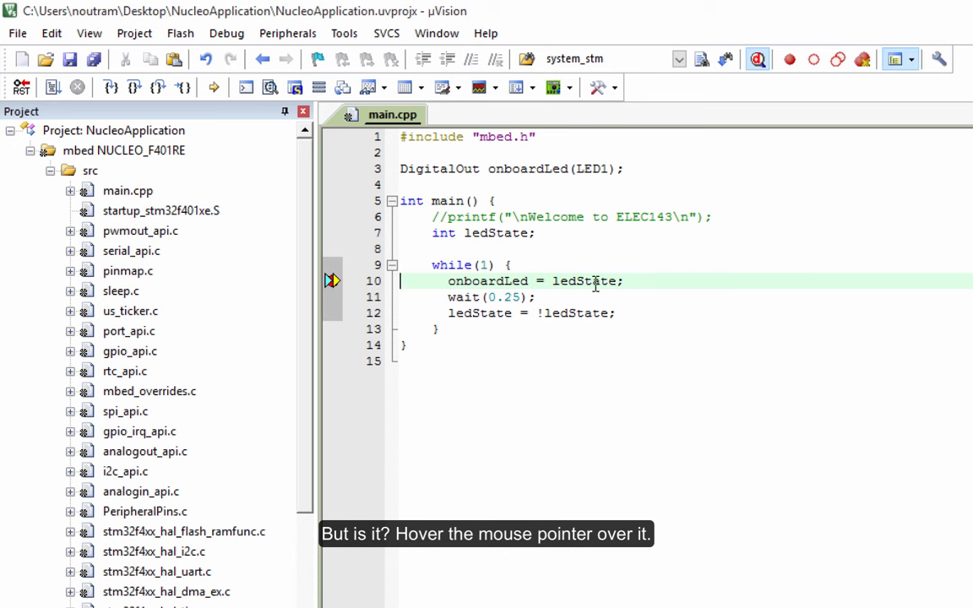
pyautogui.moveTo(585, 280)
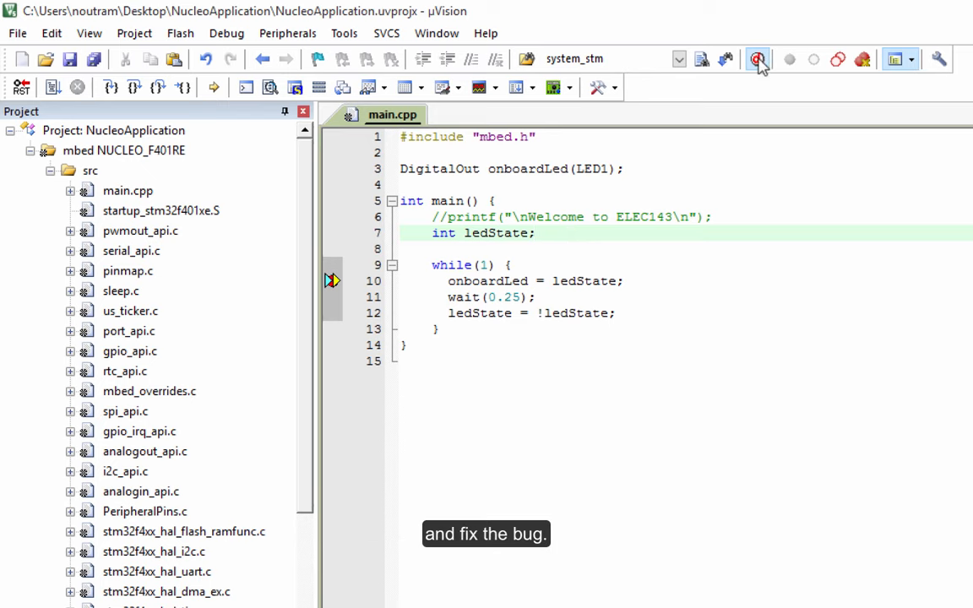
# - End the debug session and change line 7 to int ledState = 0;
pyautogui.click(757, 59)
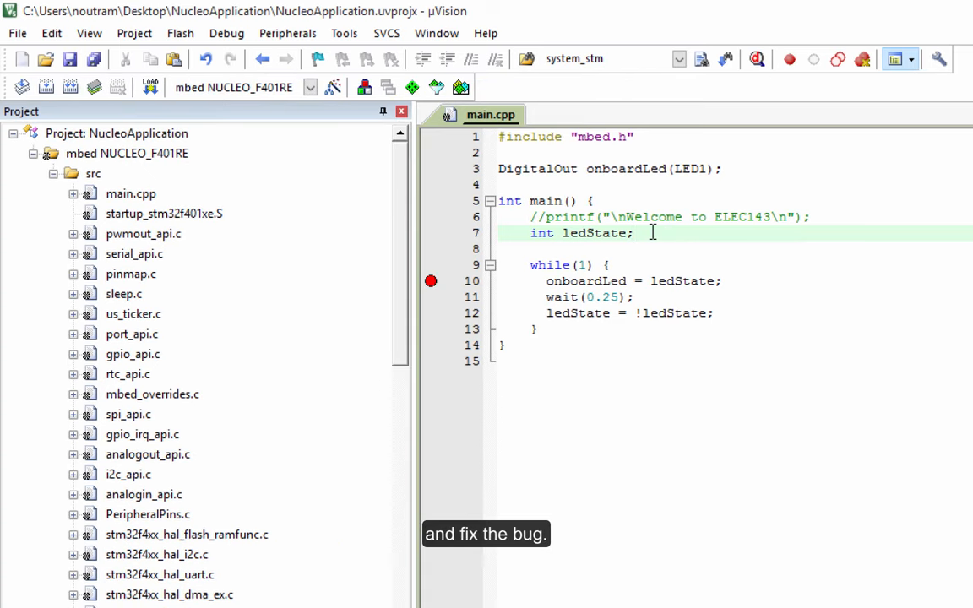
pyautogui.write('=')
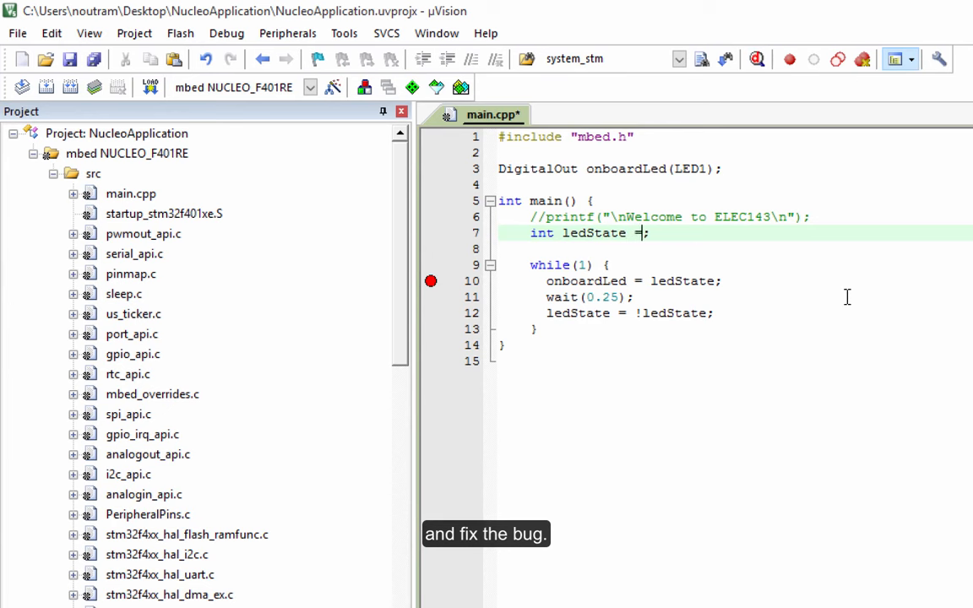
pyautogui.write('0')
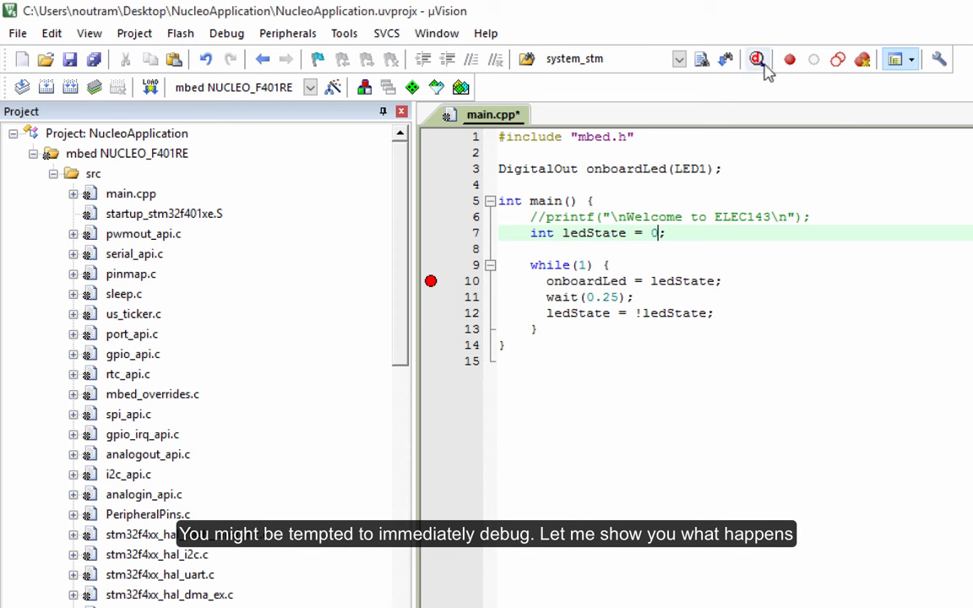
pyautogui.moveTo(757, 60)
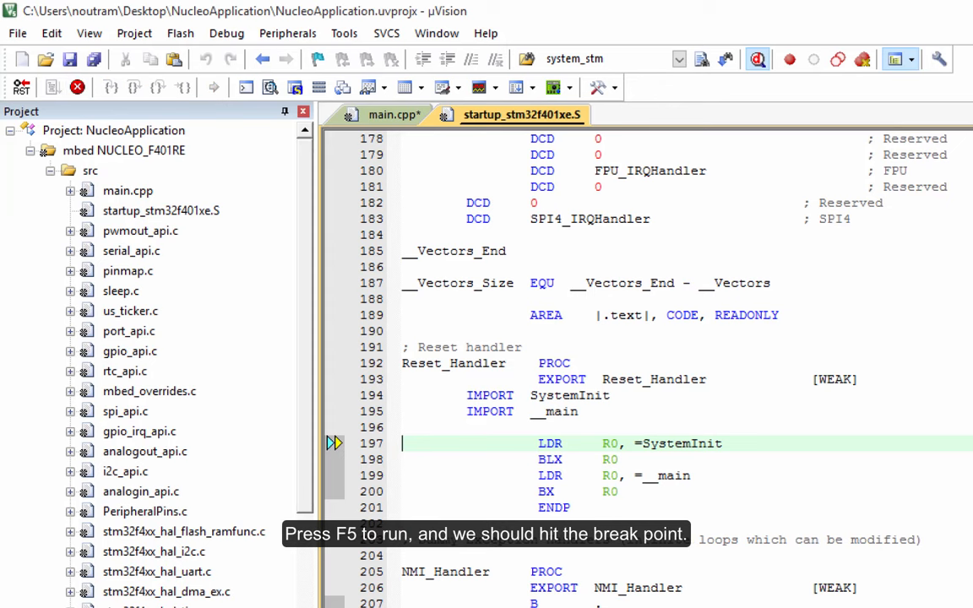
# - Run to the line 10 breakpoint, where ledState still reads 0x08003BC8
pyautogui.click(396, 115)
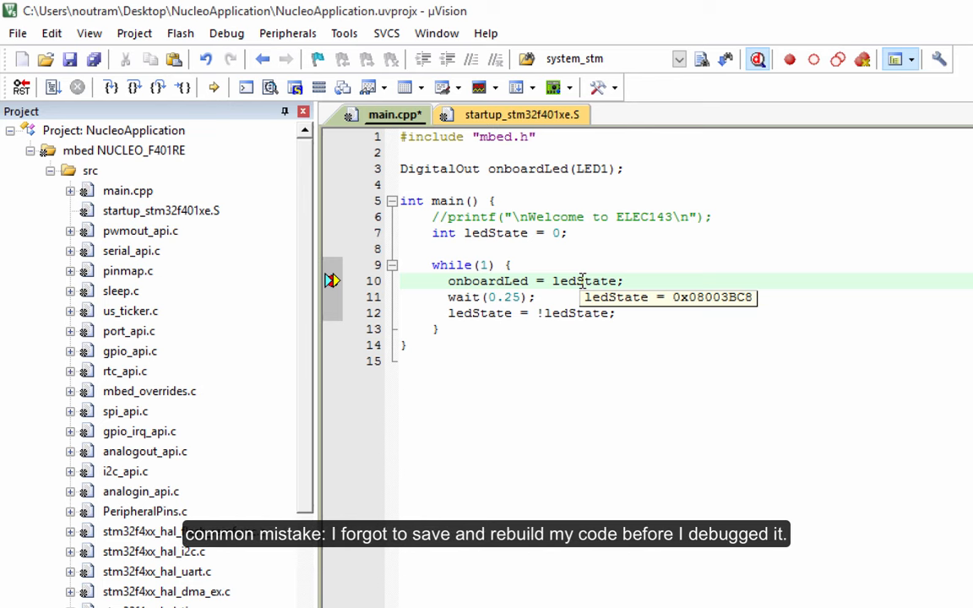
pyautogui.moveTo(655, 69)
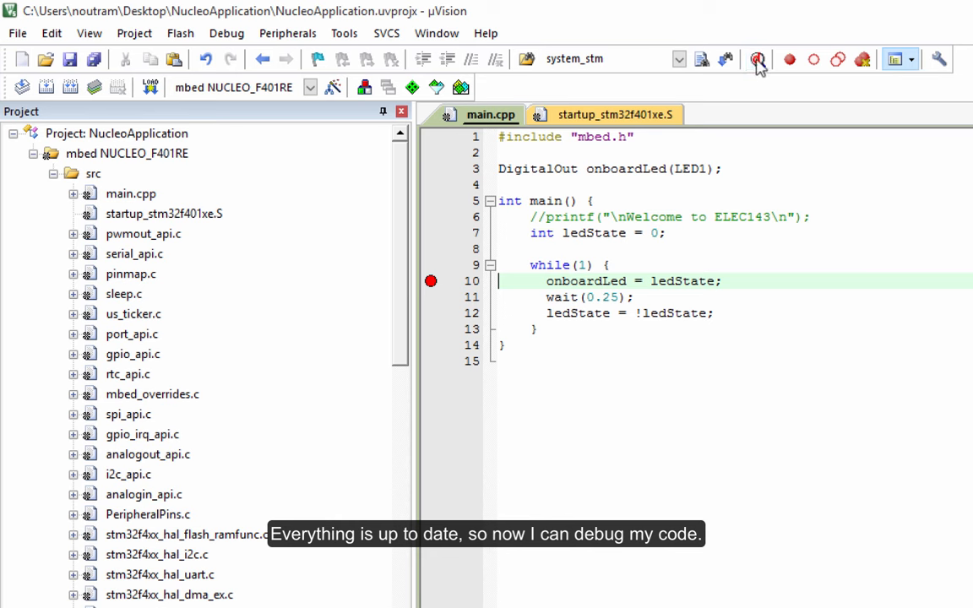
# - Restart debugging on the rebuilt program and run to the line 10 breakpoint
pyautogui.click(757, 59)
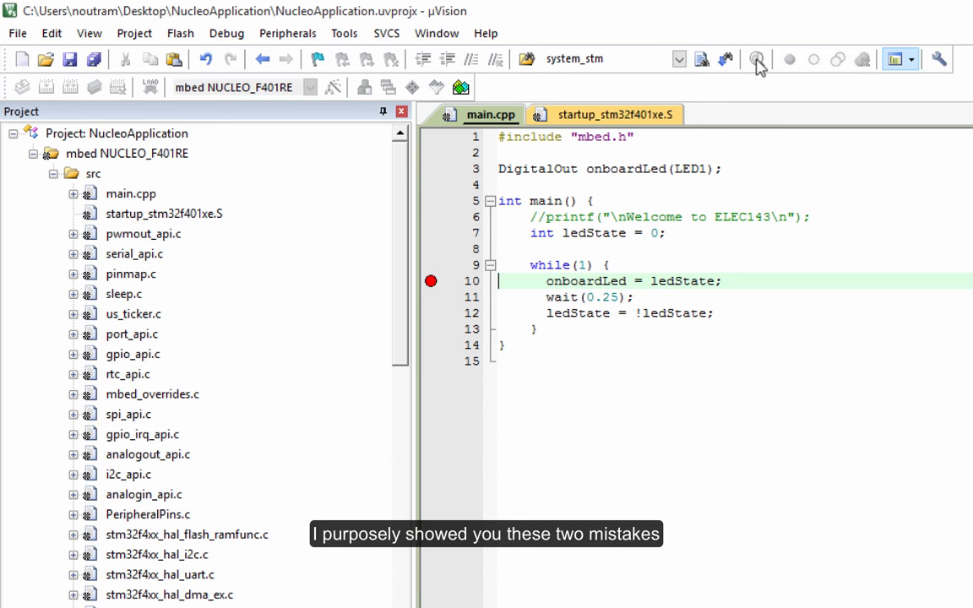
pyautogui.click(757, 59)
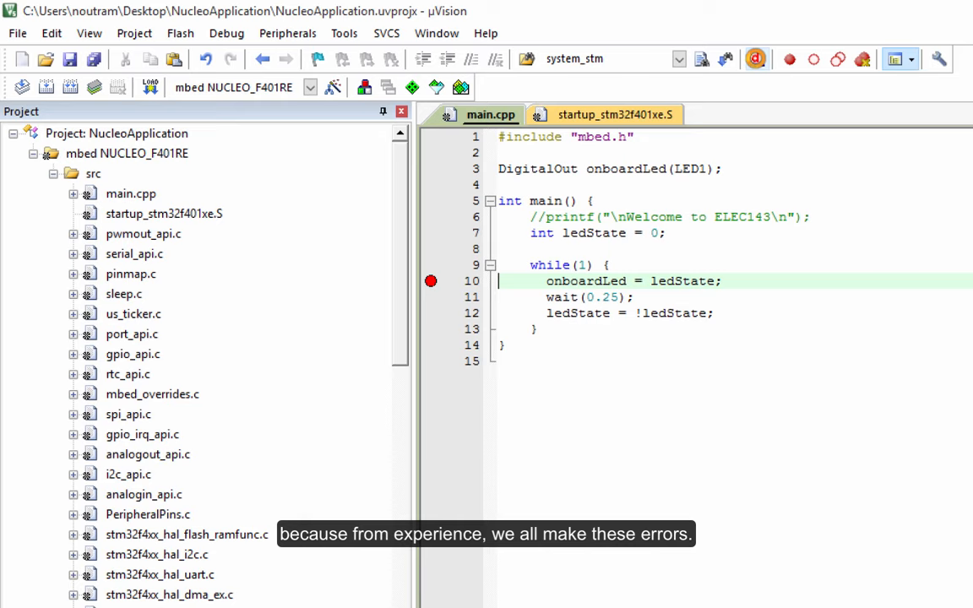
pyautogui.click(757, 59)
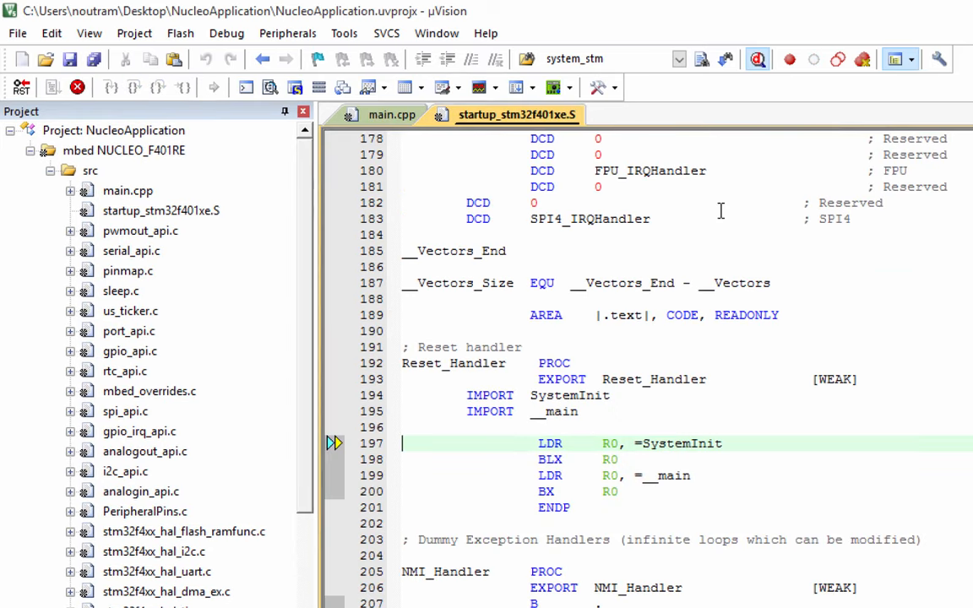
pyautogui.click(392, 115)
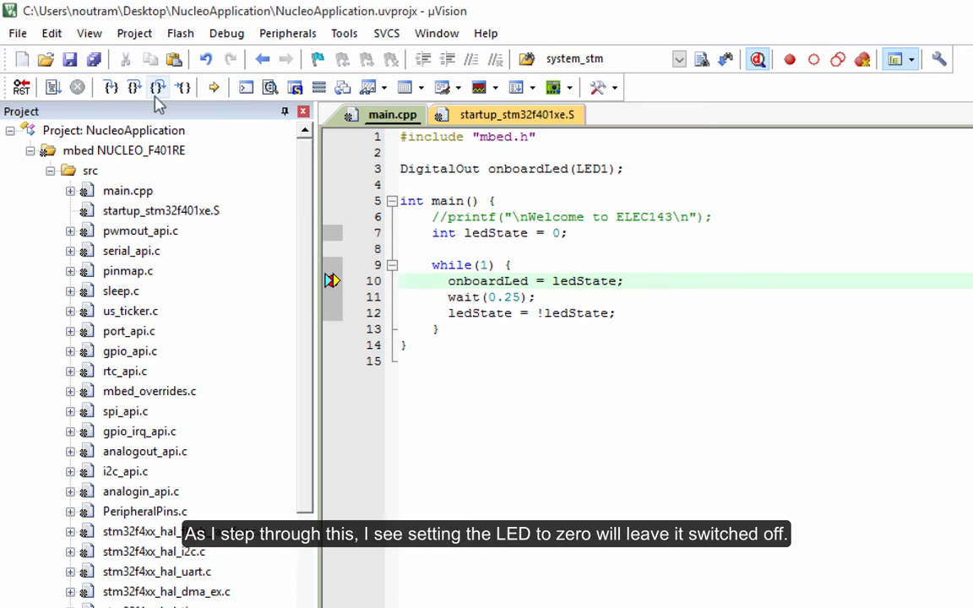
pyautogui.moveTo(134, 88)
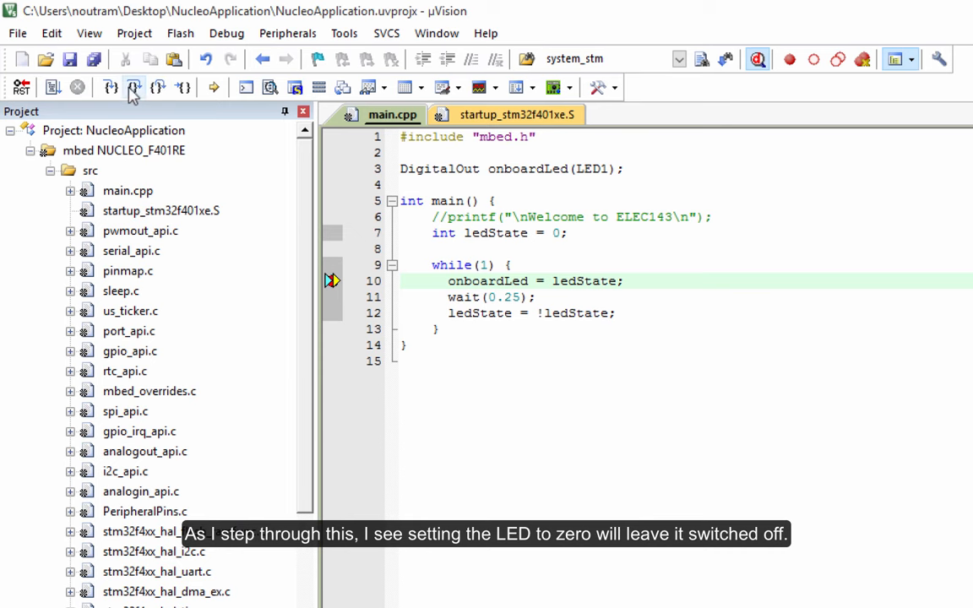
# - Step over line 10, set a breakpoint on line 11, and step the toggle so ledState becomes 1
pyautogui.click(133, 88)
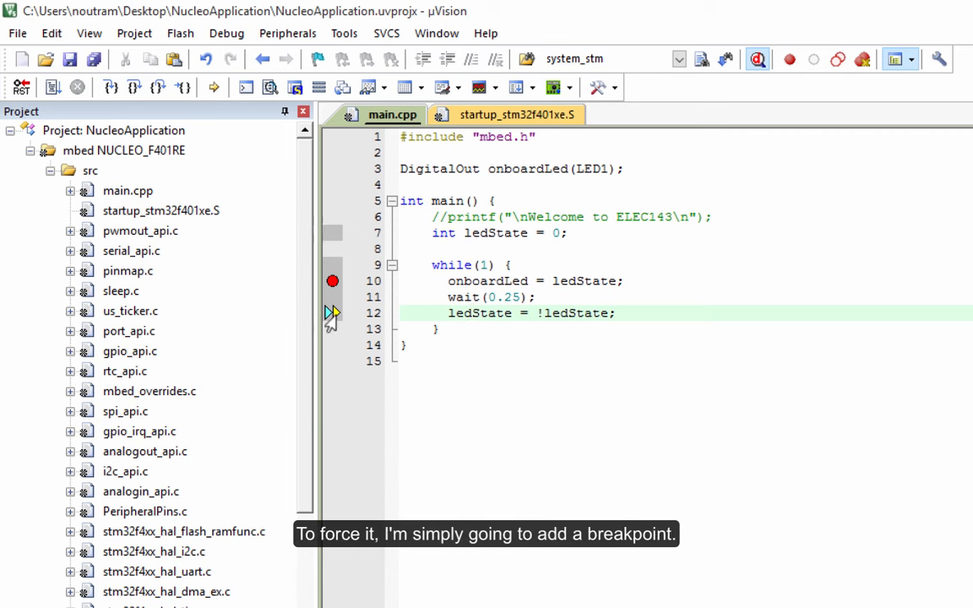
pyautogui.click(331, 297)
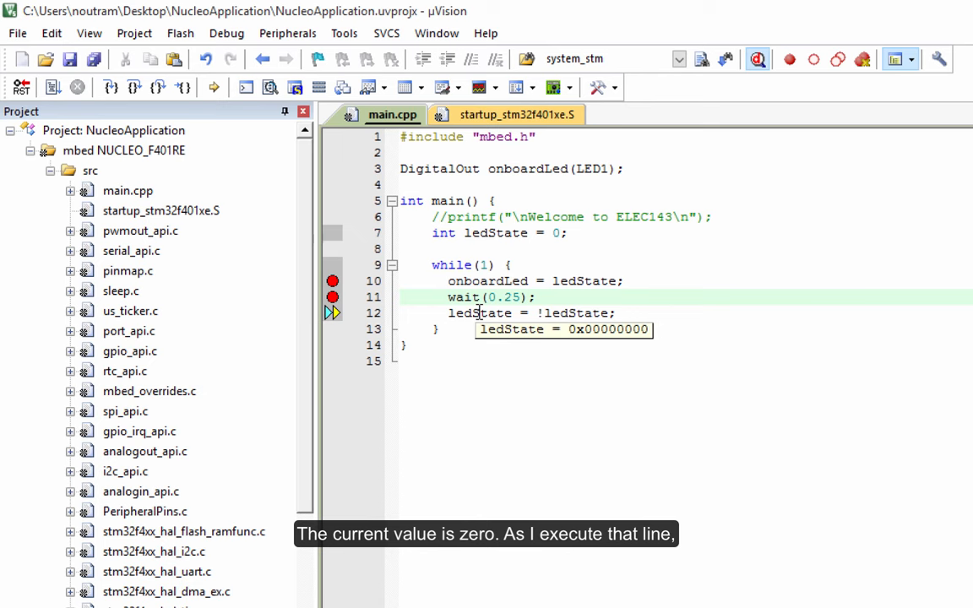
pyautogui.click(135, 87)
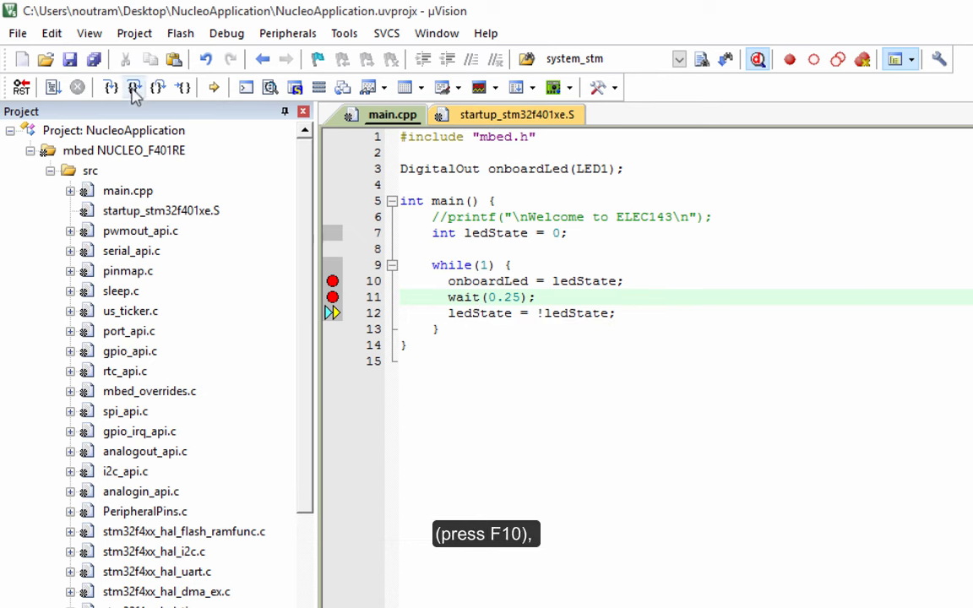
pyautogui.click(135, 88)
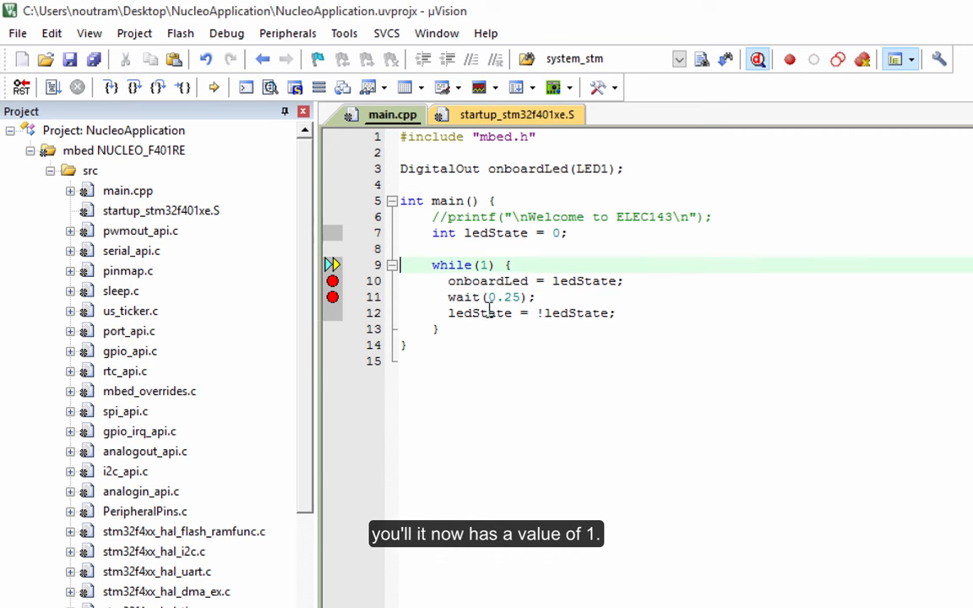
pyautogui.moveTo(480, 313)
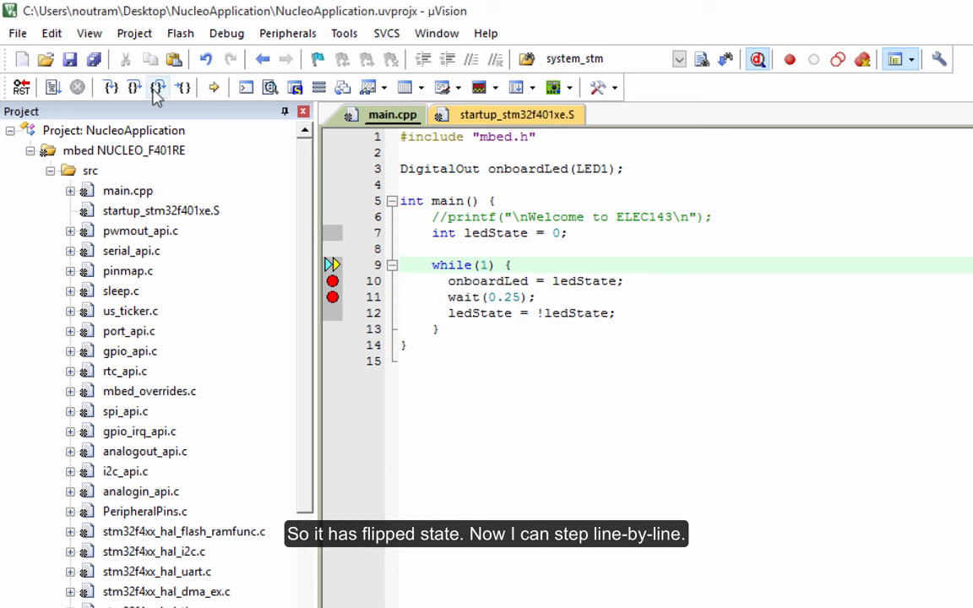
# - Step over lines 10–12 and back into the loop, toggling ledState back to 0
pyautogui.click(136, 88)
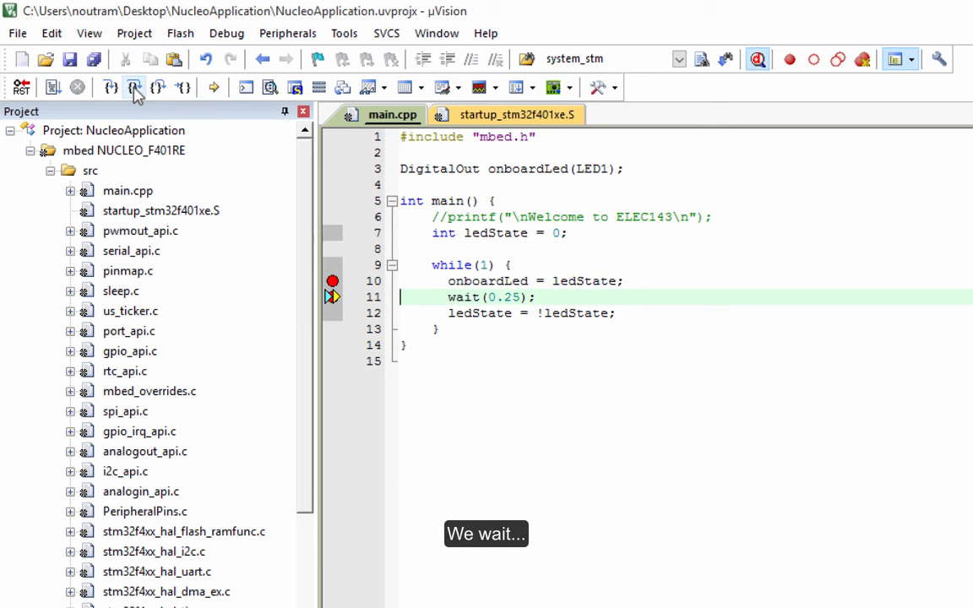
pyautogui.click(135, 88)
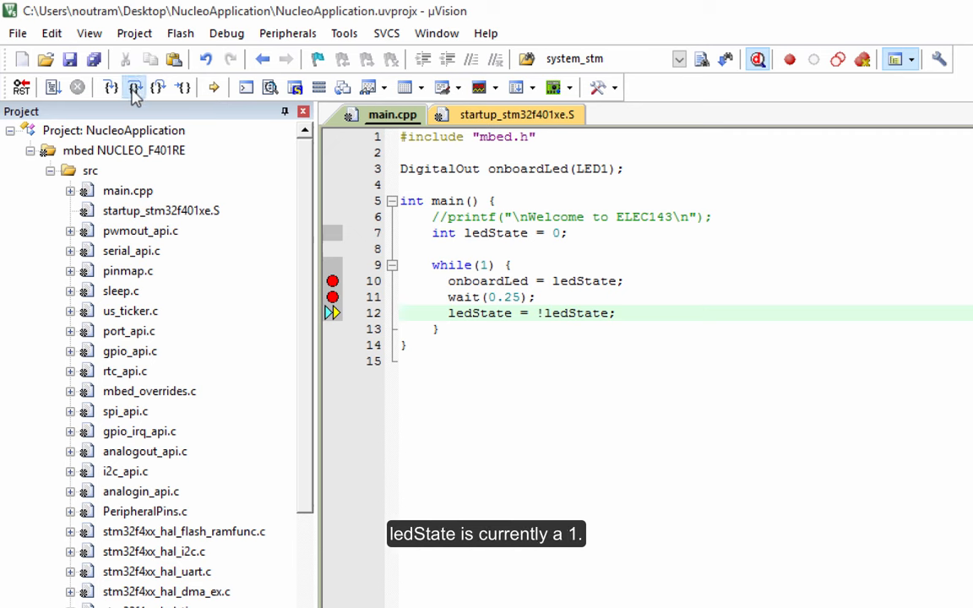
pyautogui.click(135, 88)
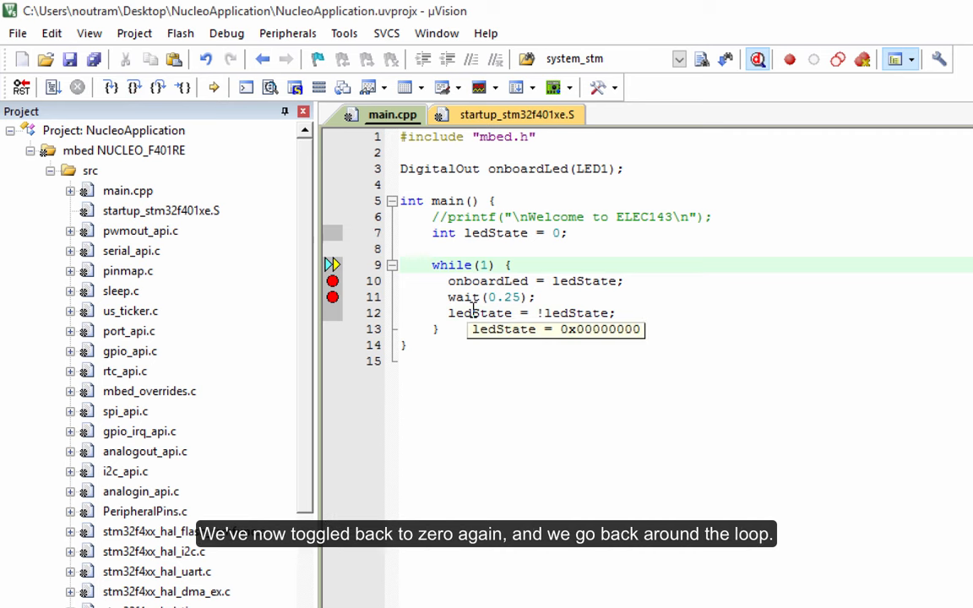
pyautogui.moveTo(150, 142)
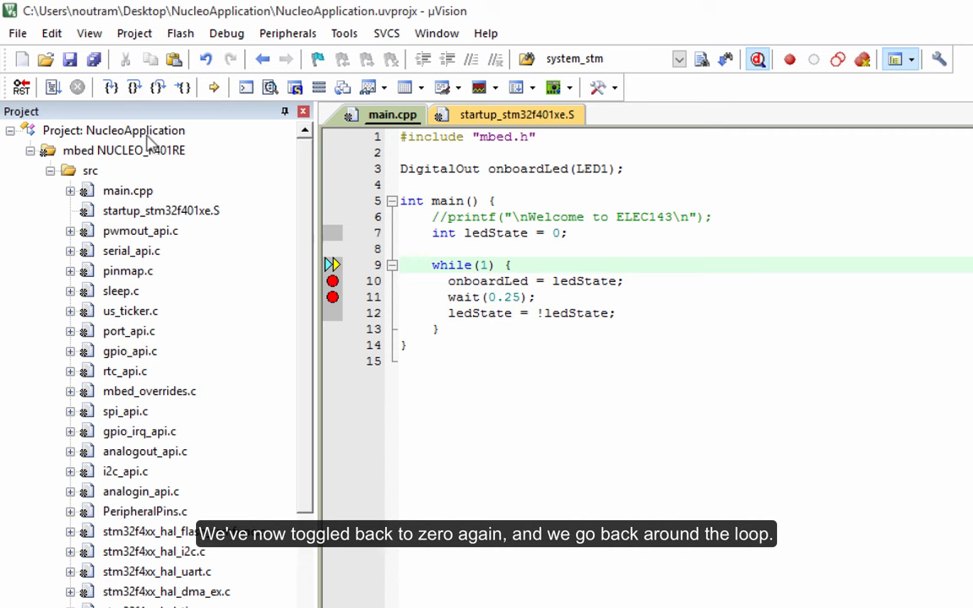
pyautogui.click(134, 88)
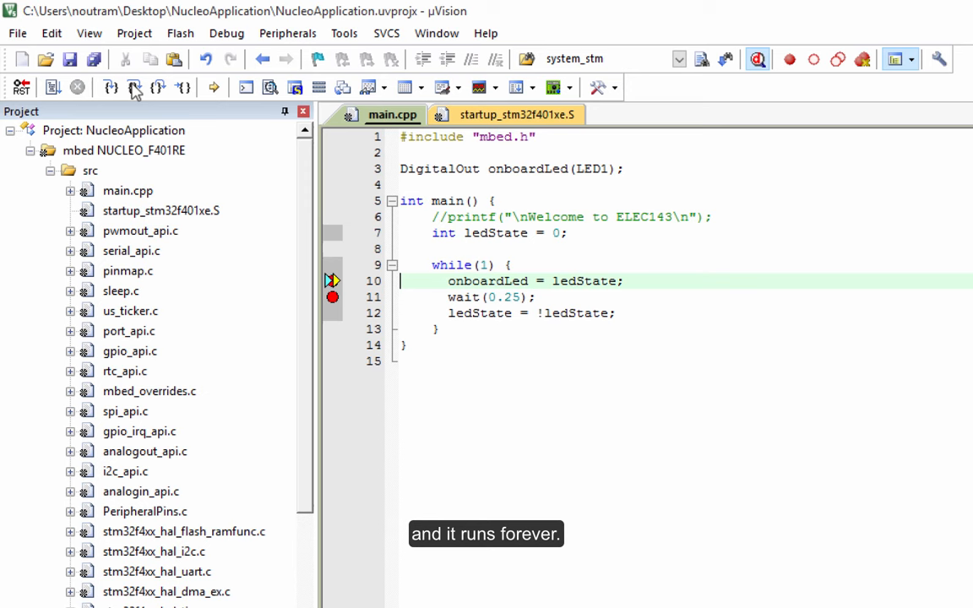
pyautogui.click(134, 88)
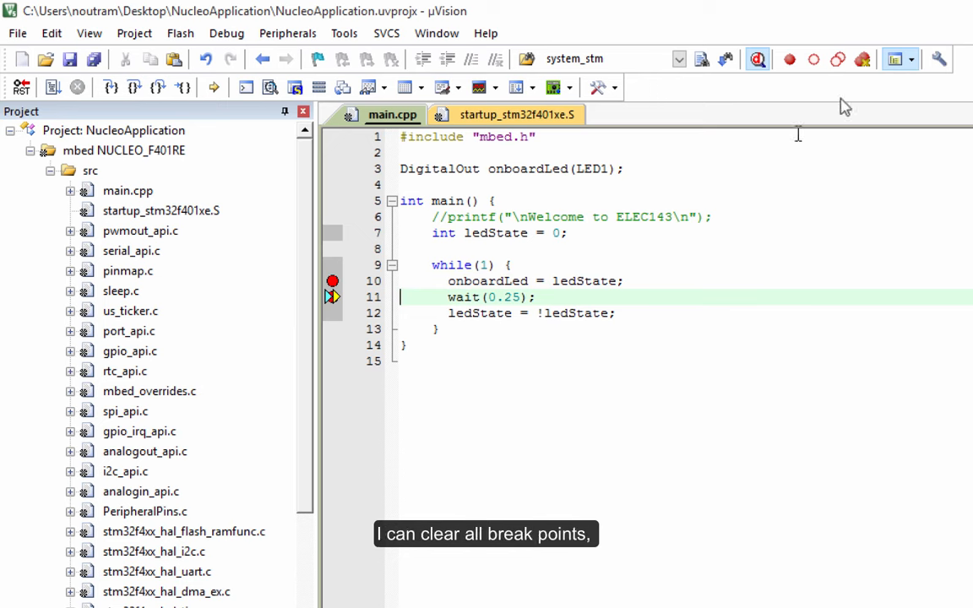
pyautogui.moveTo(838, 59)
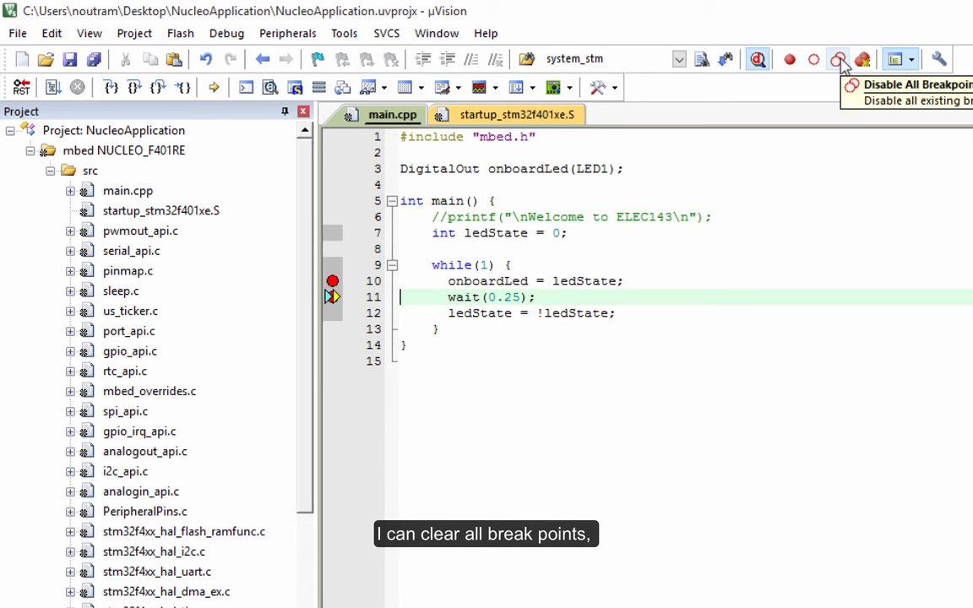